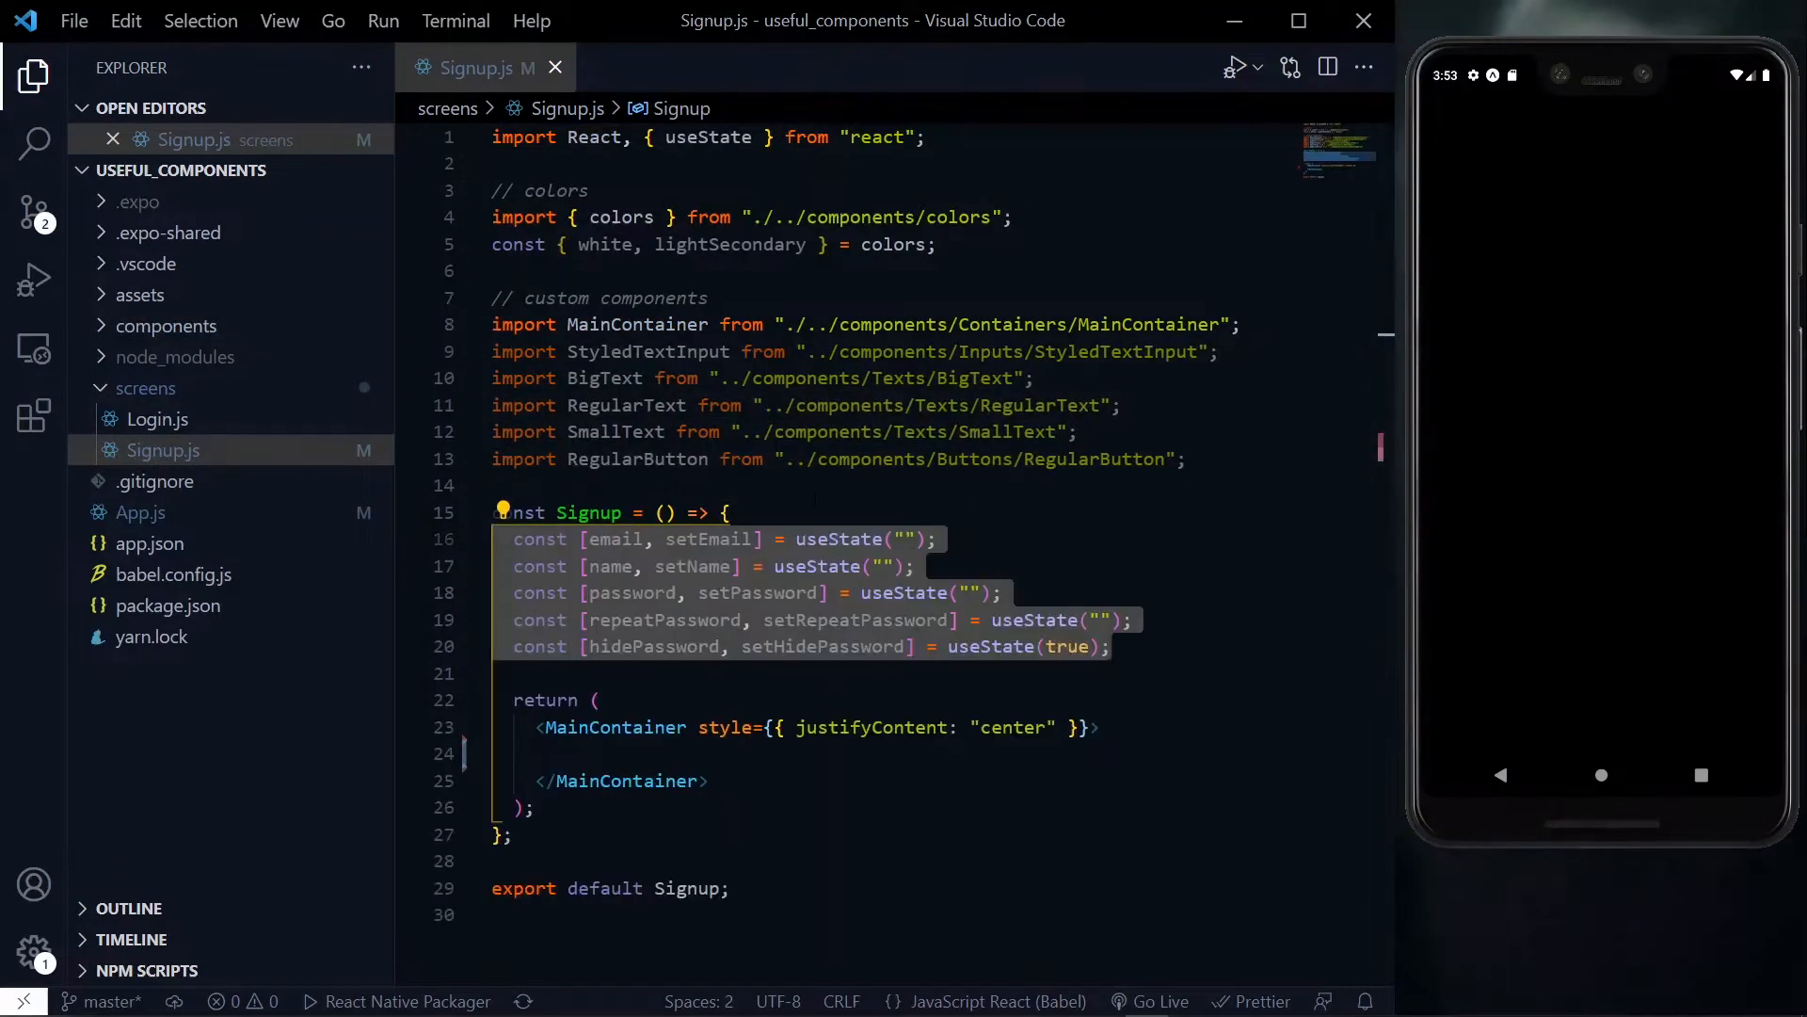
Scroll through Signup.js before closing it, leaving only the project explorer
scroll(down, 3)
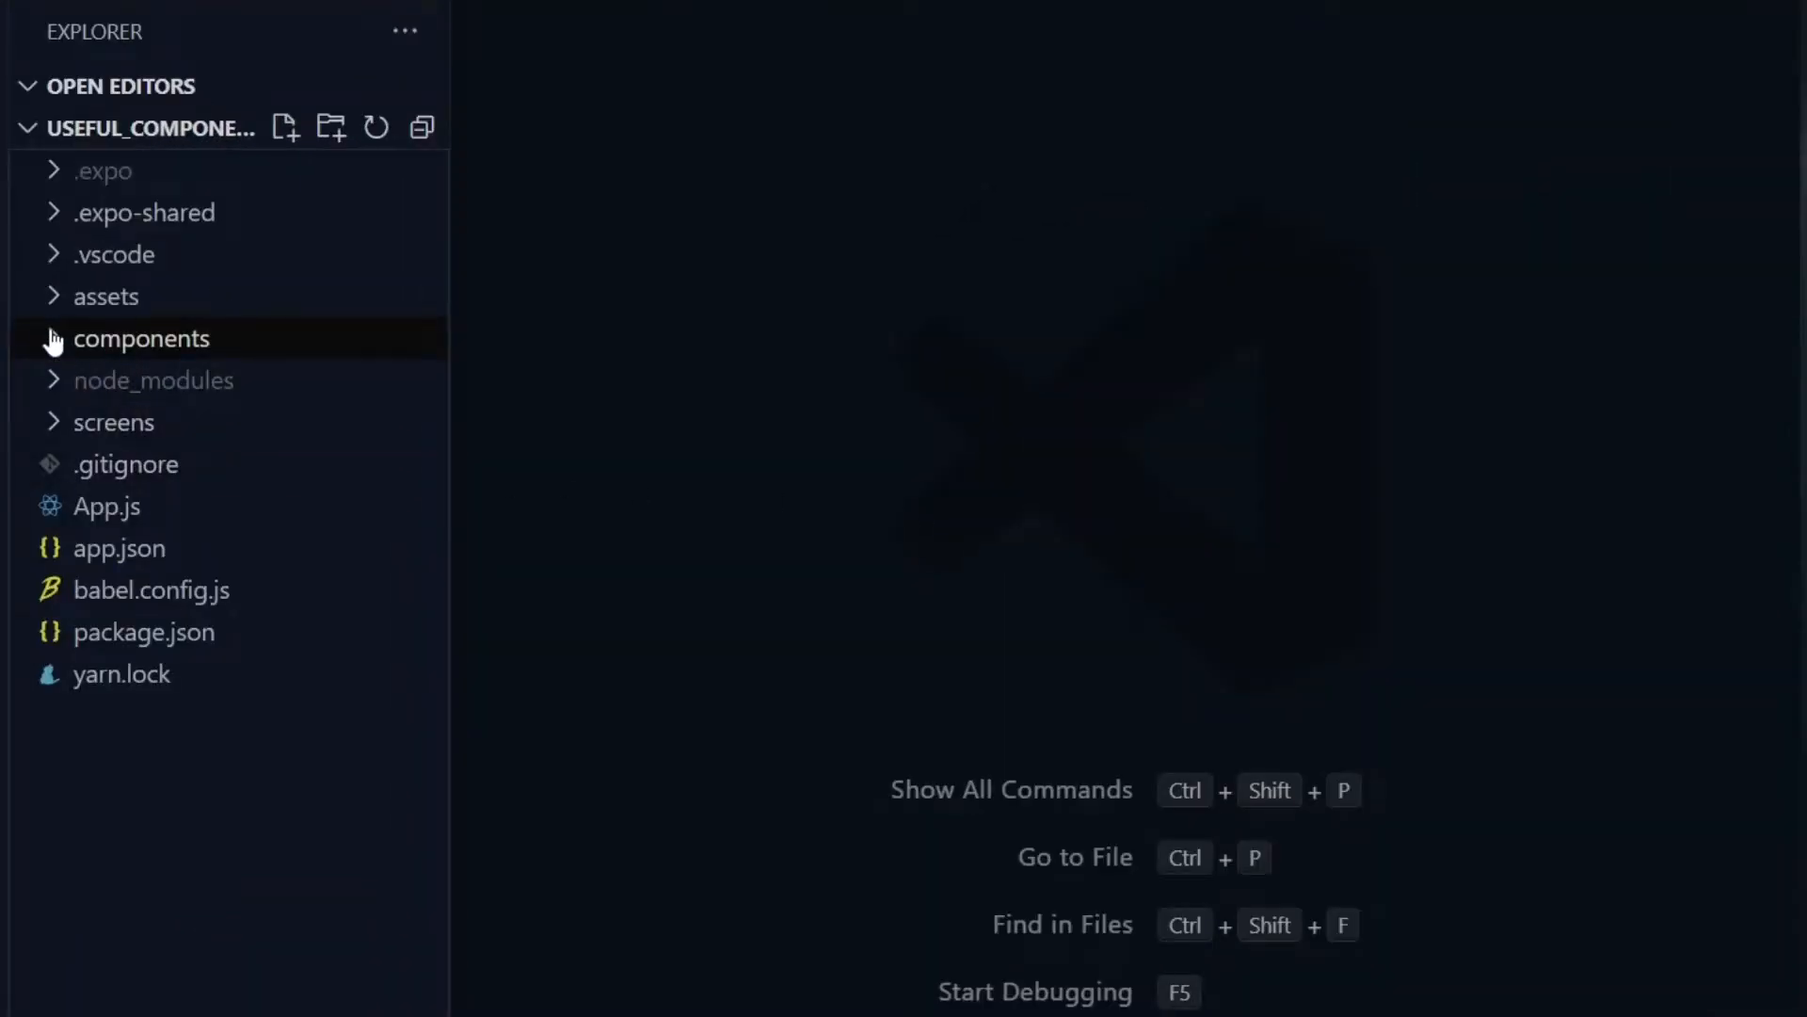
Review colors.js in the components folder, selecting the secondary colour name
click(141, 337)
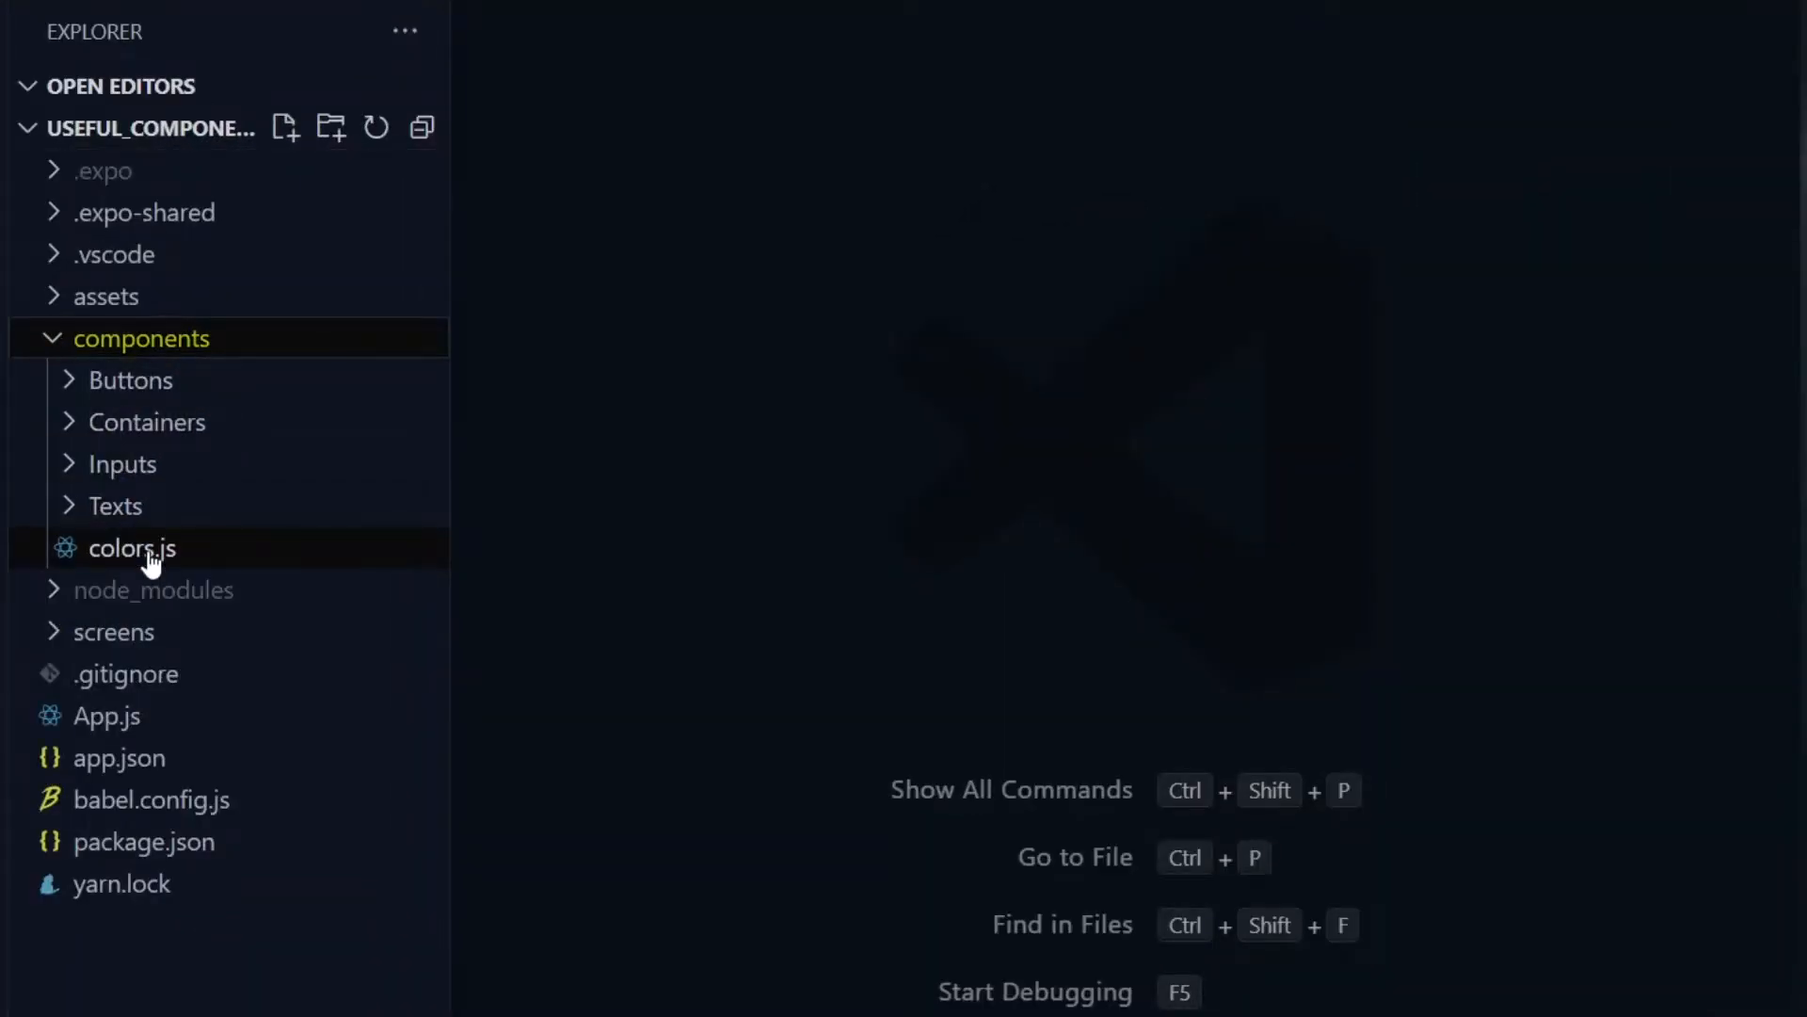
double_click(130, 548)
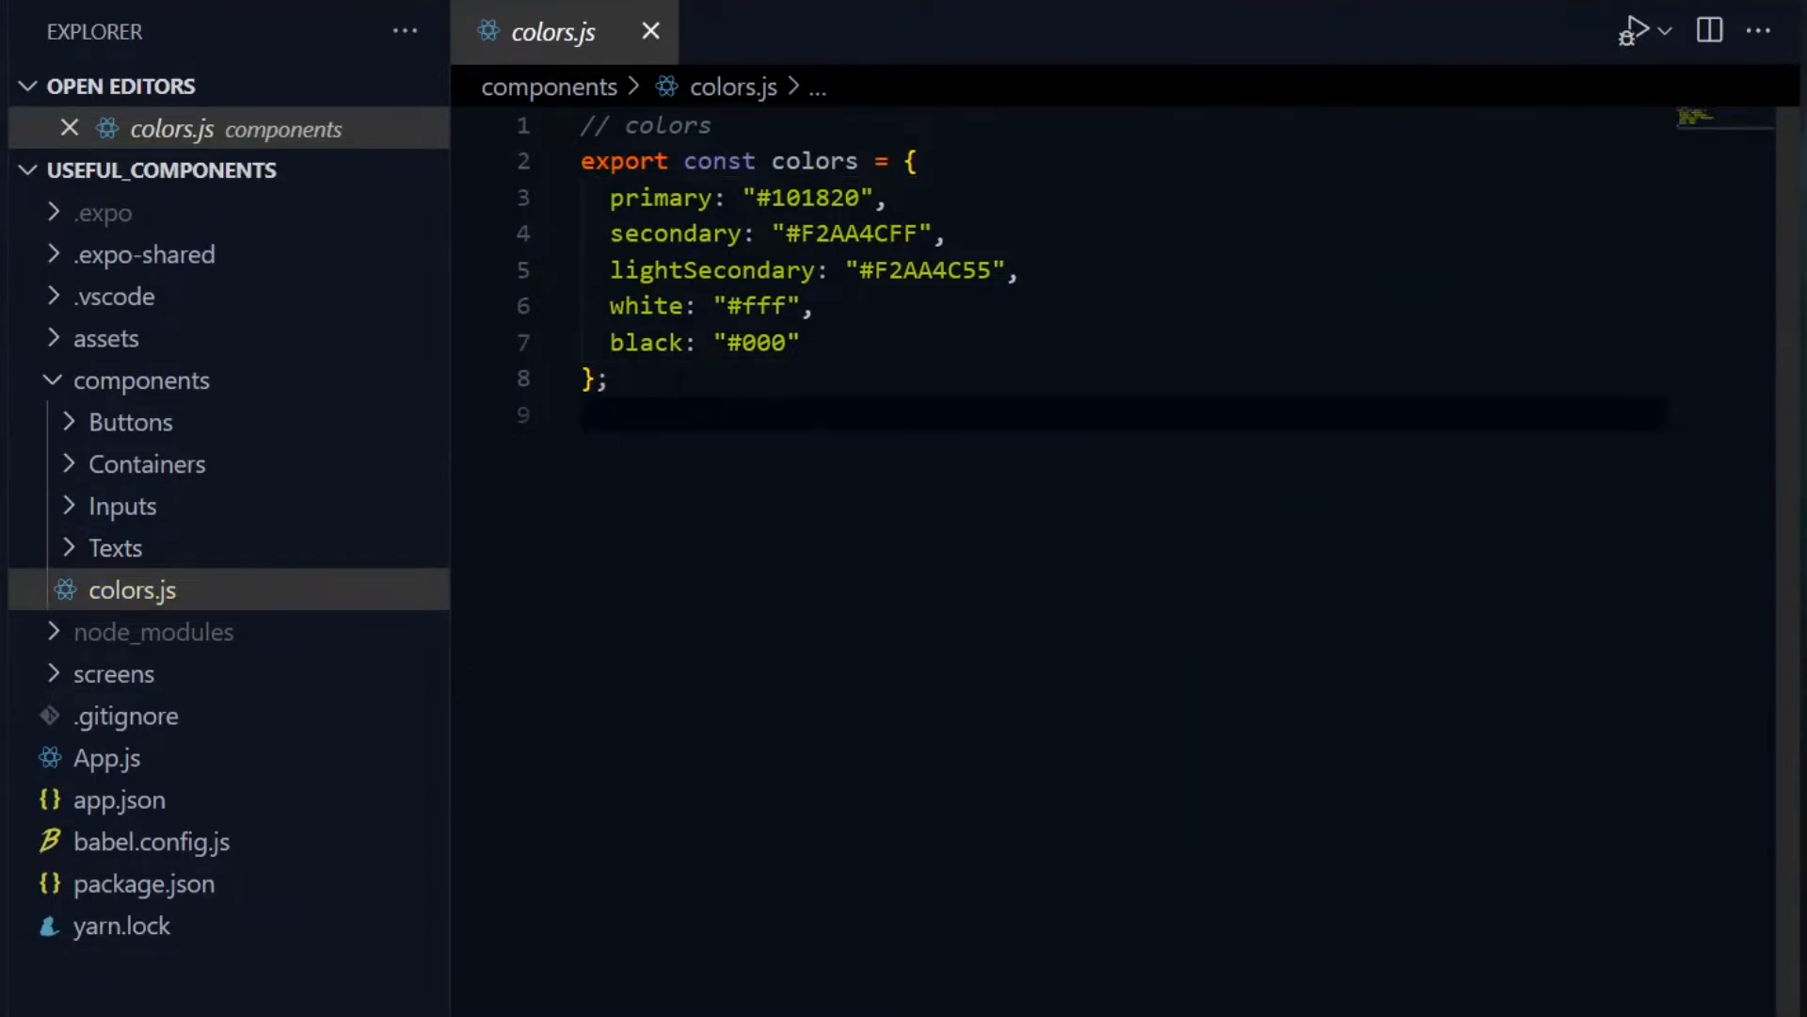
click(653, 233)
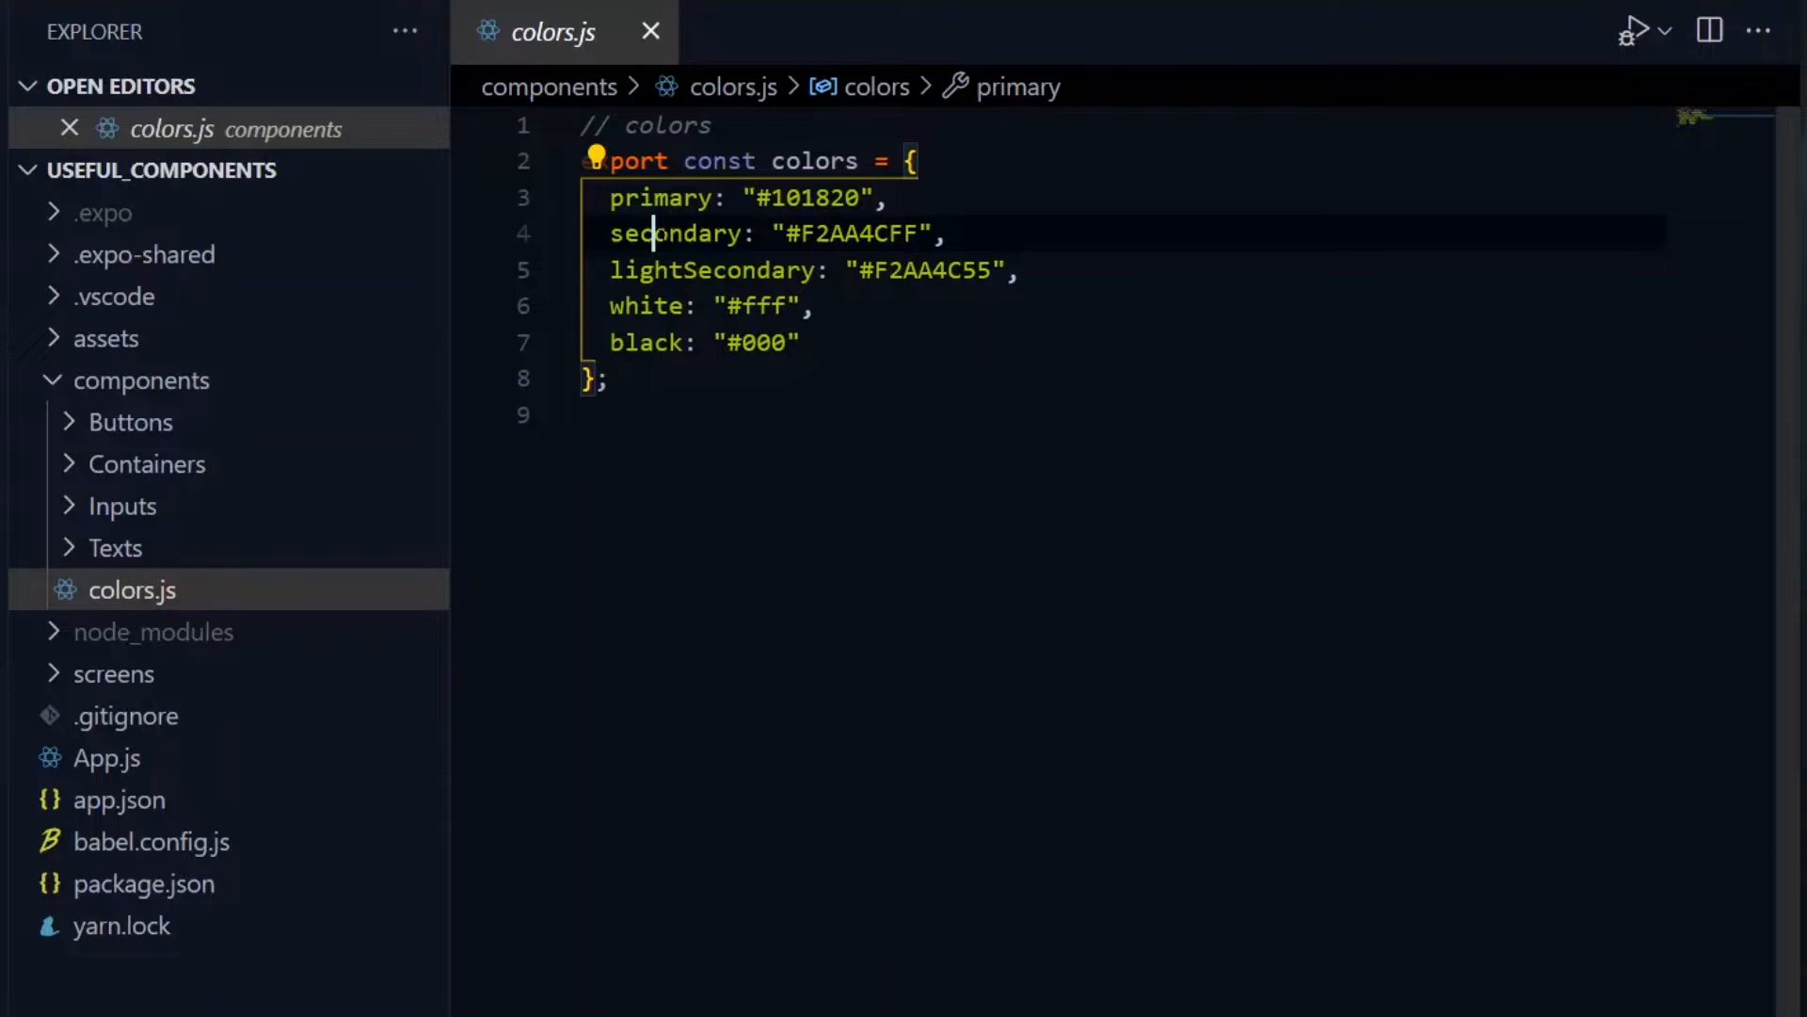
double_click(646, 307)
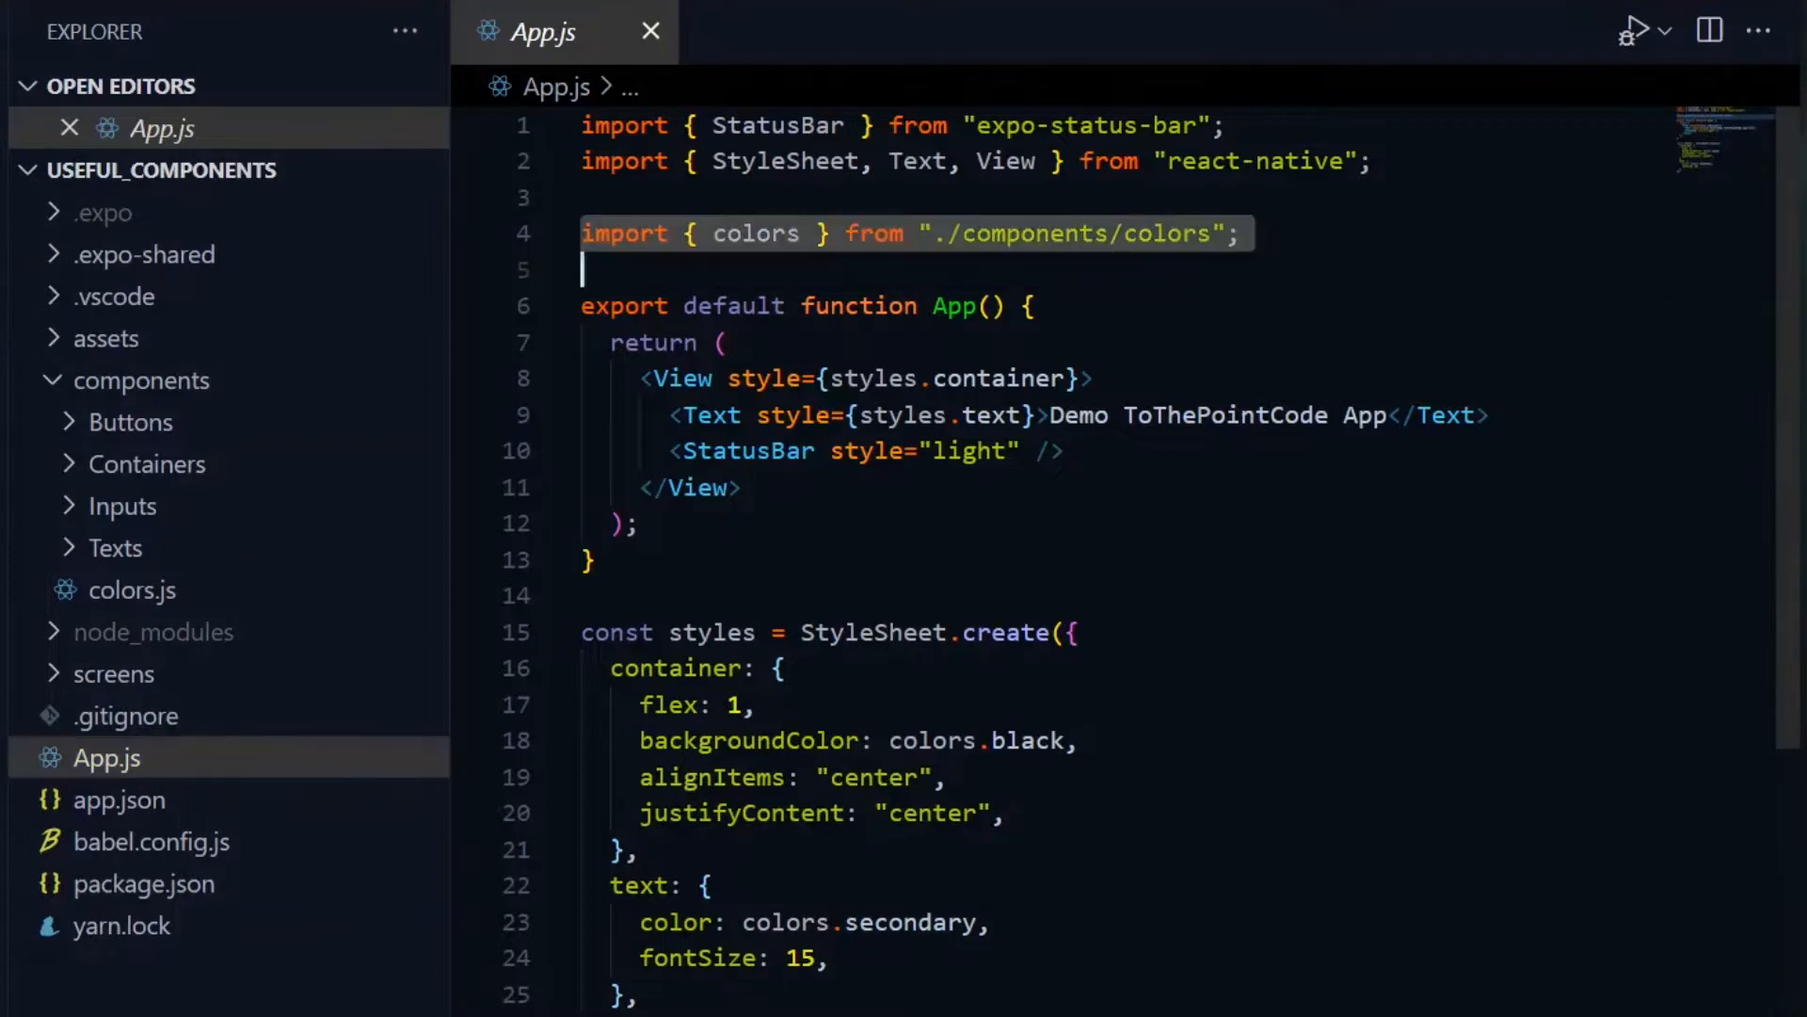
Review the App.js styles that use colors.black for the background
scroll(down, 3)
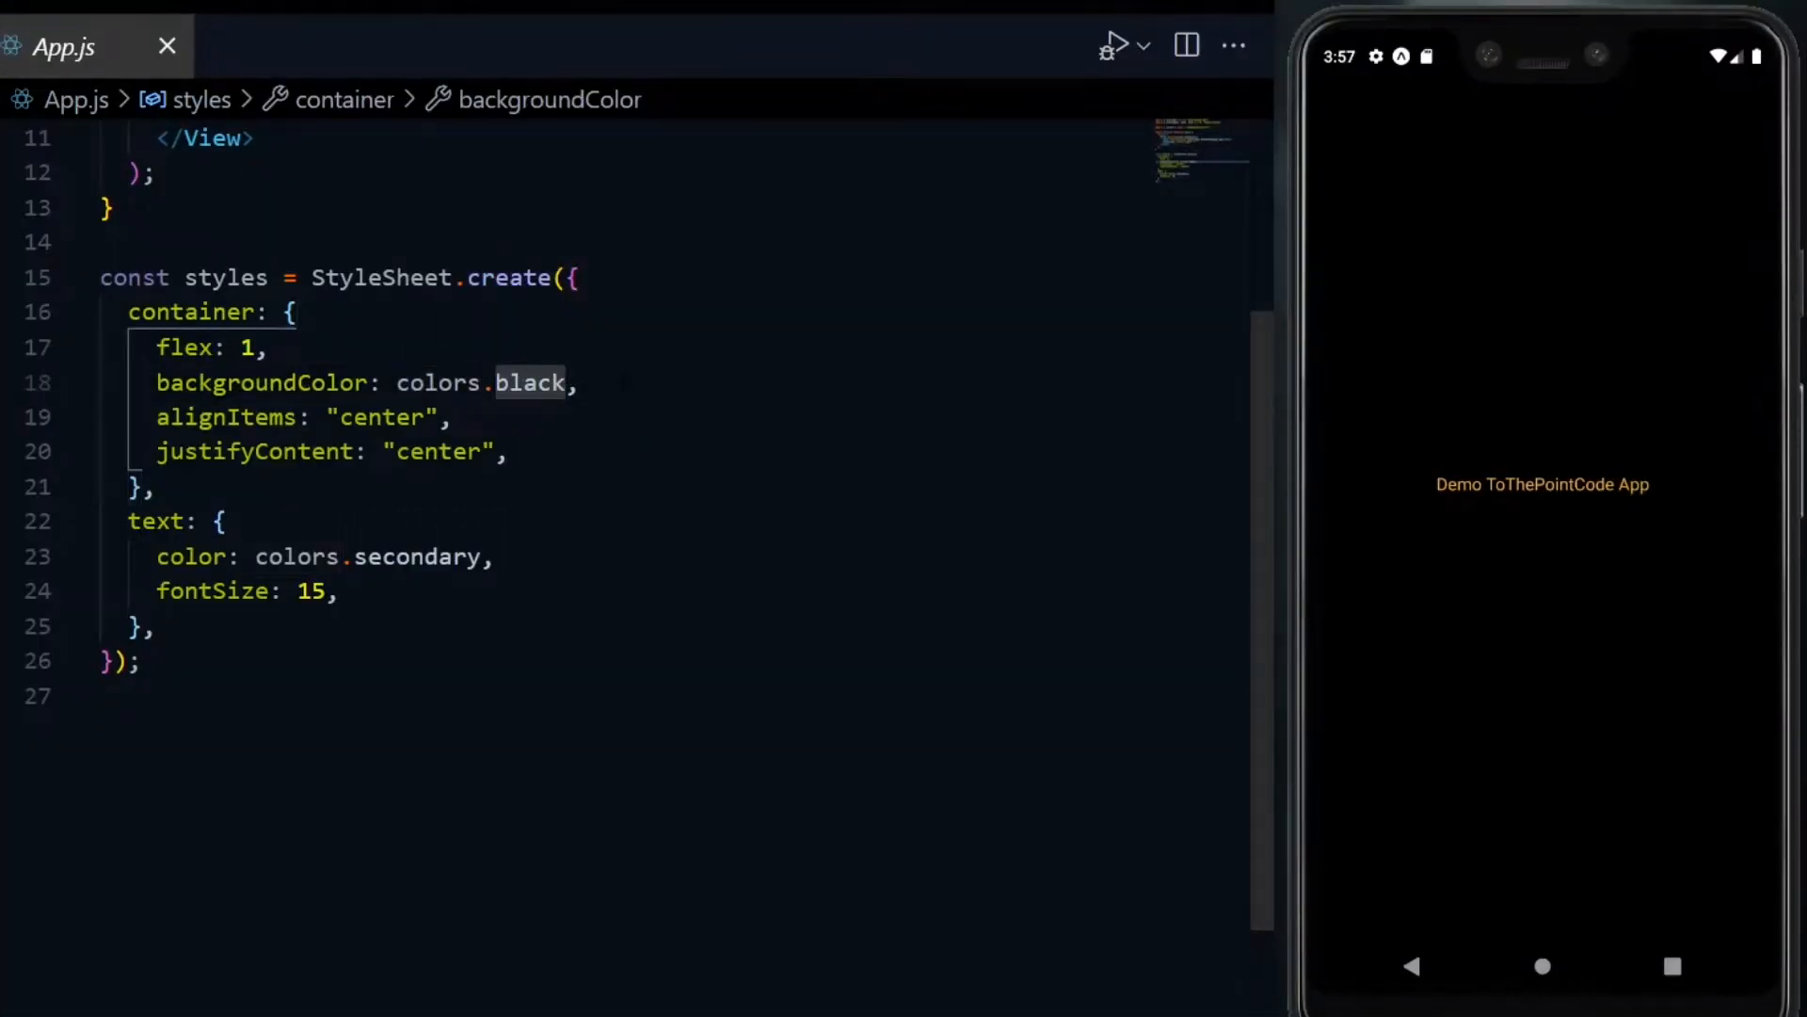
double_click(420, 556)
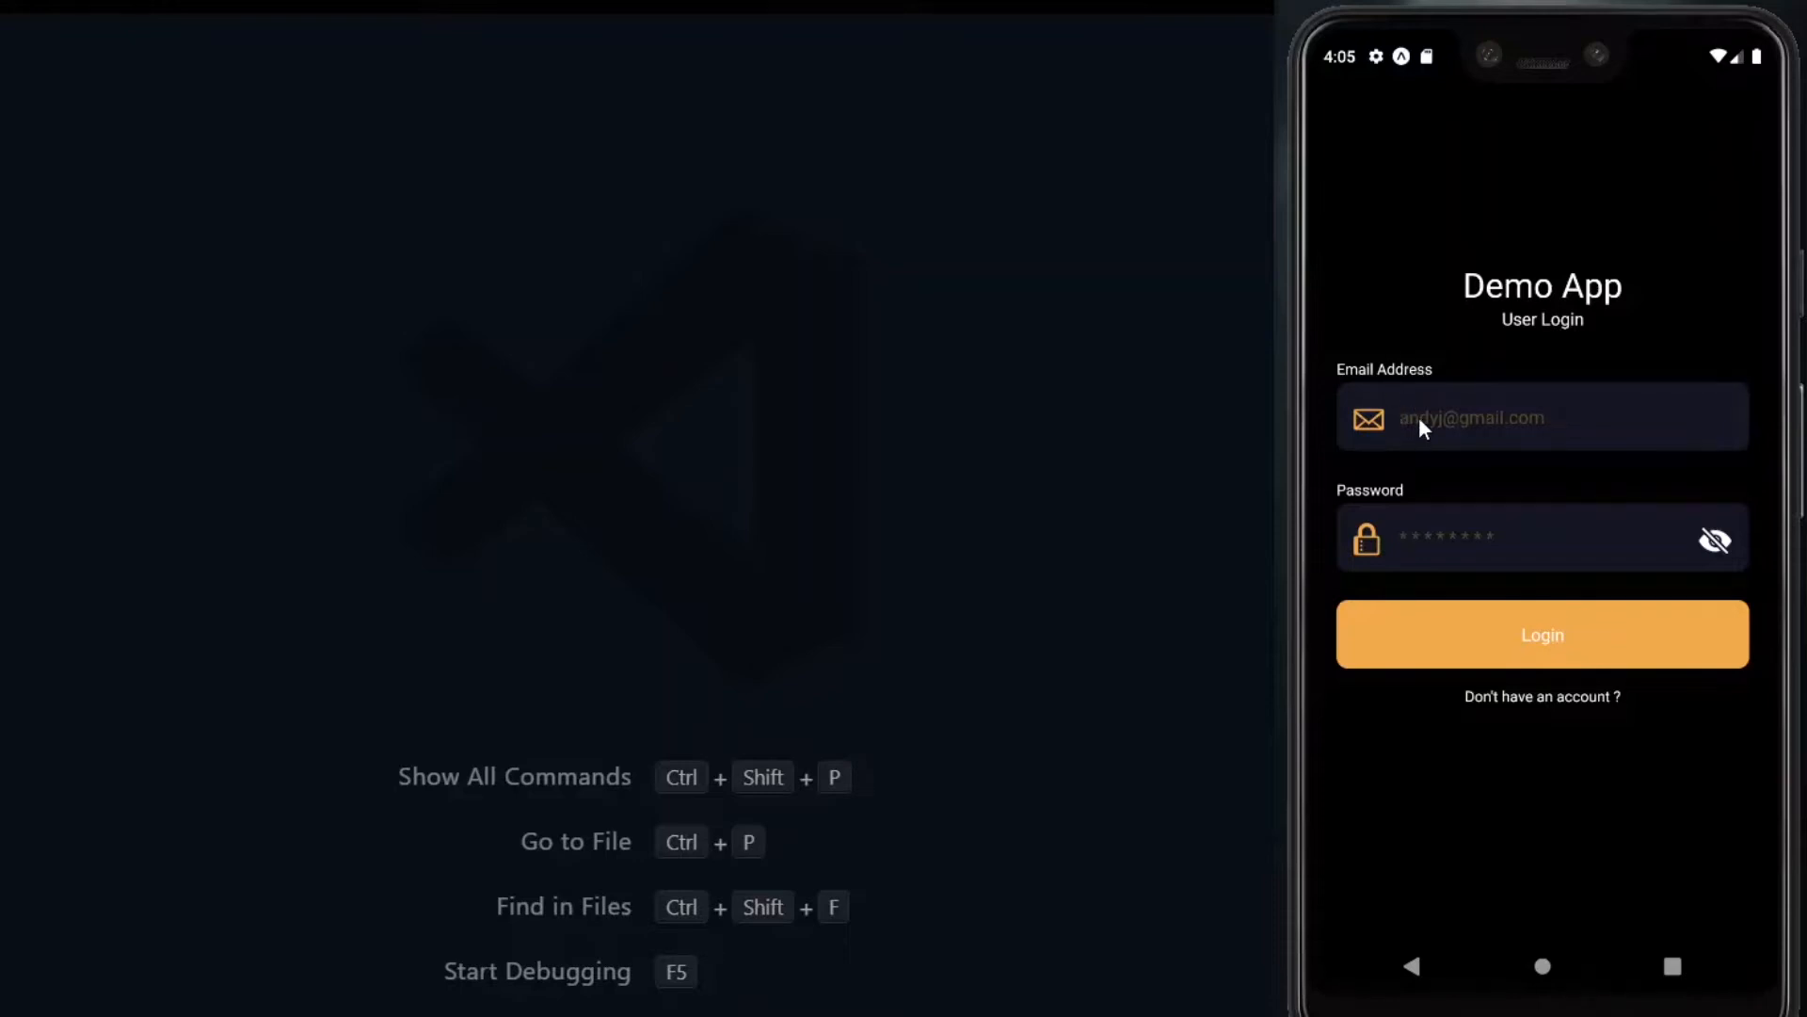
mouse_move(1420, 518)
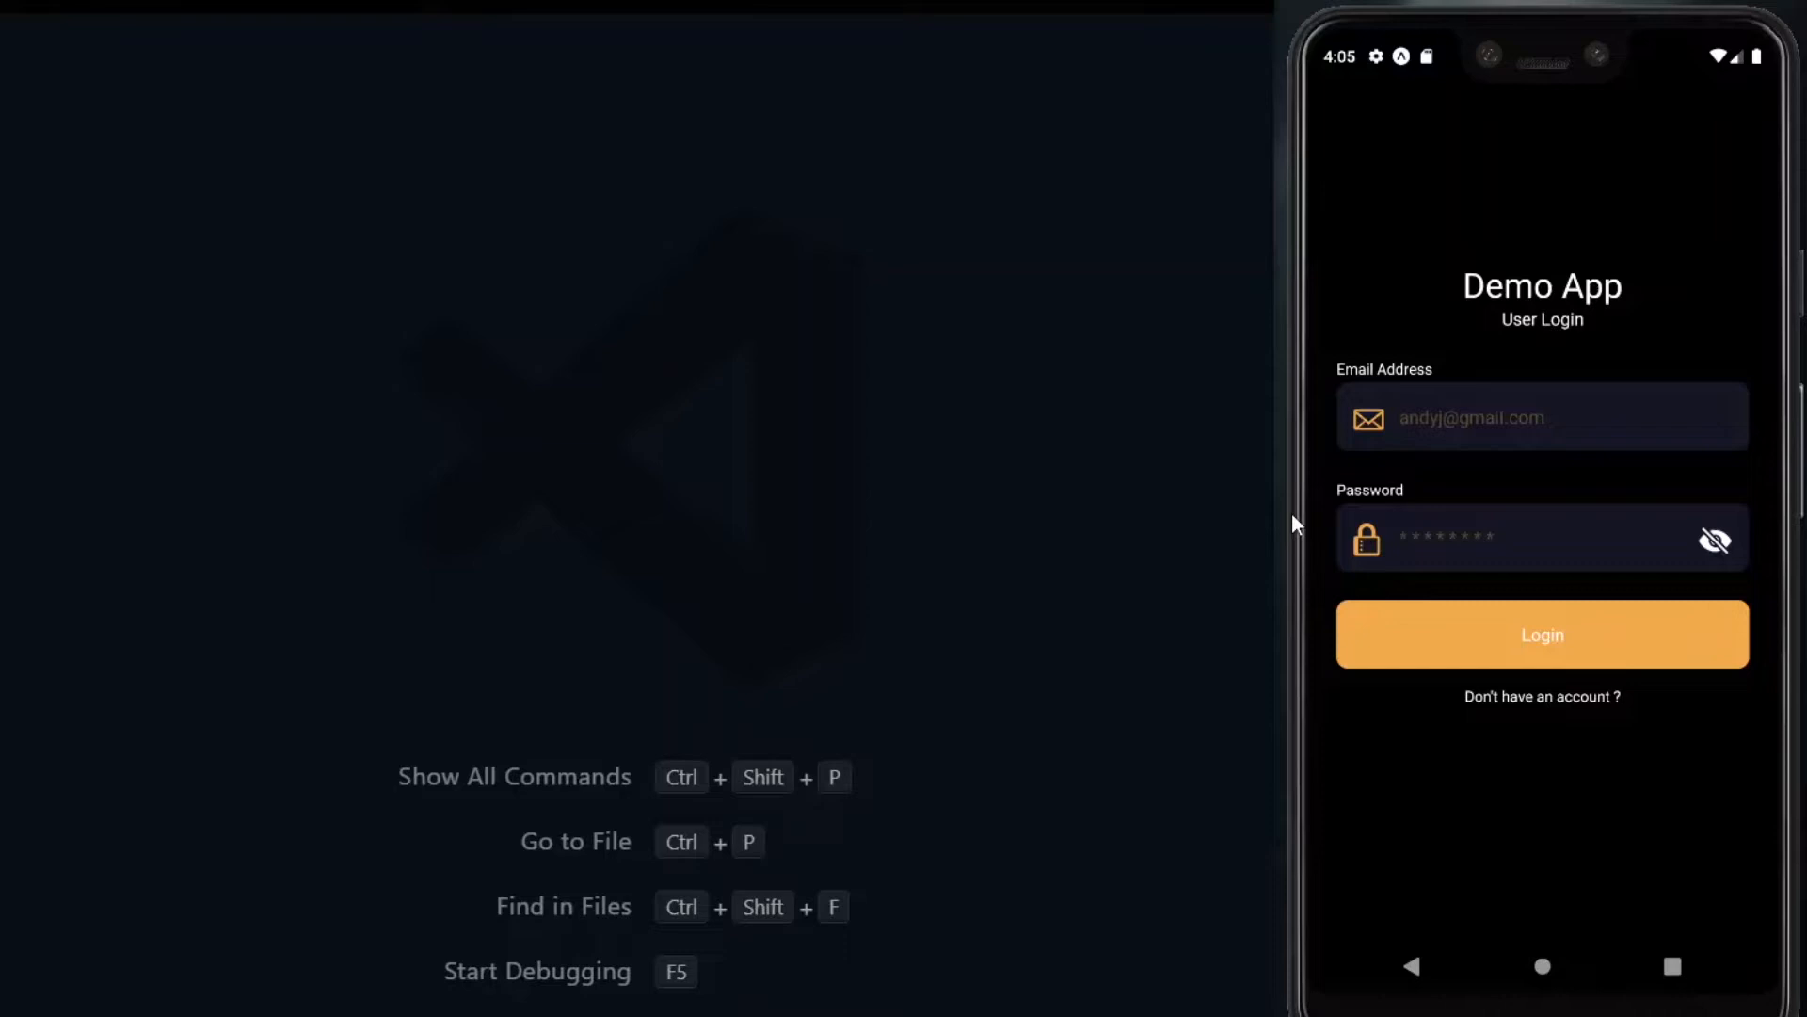
mouse_move(1559, 327)
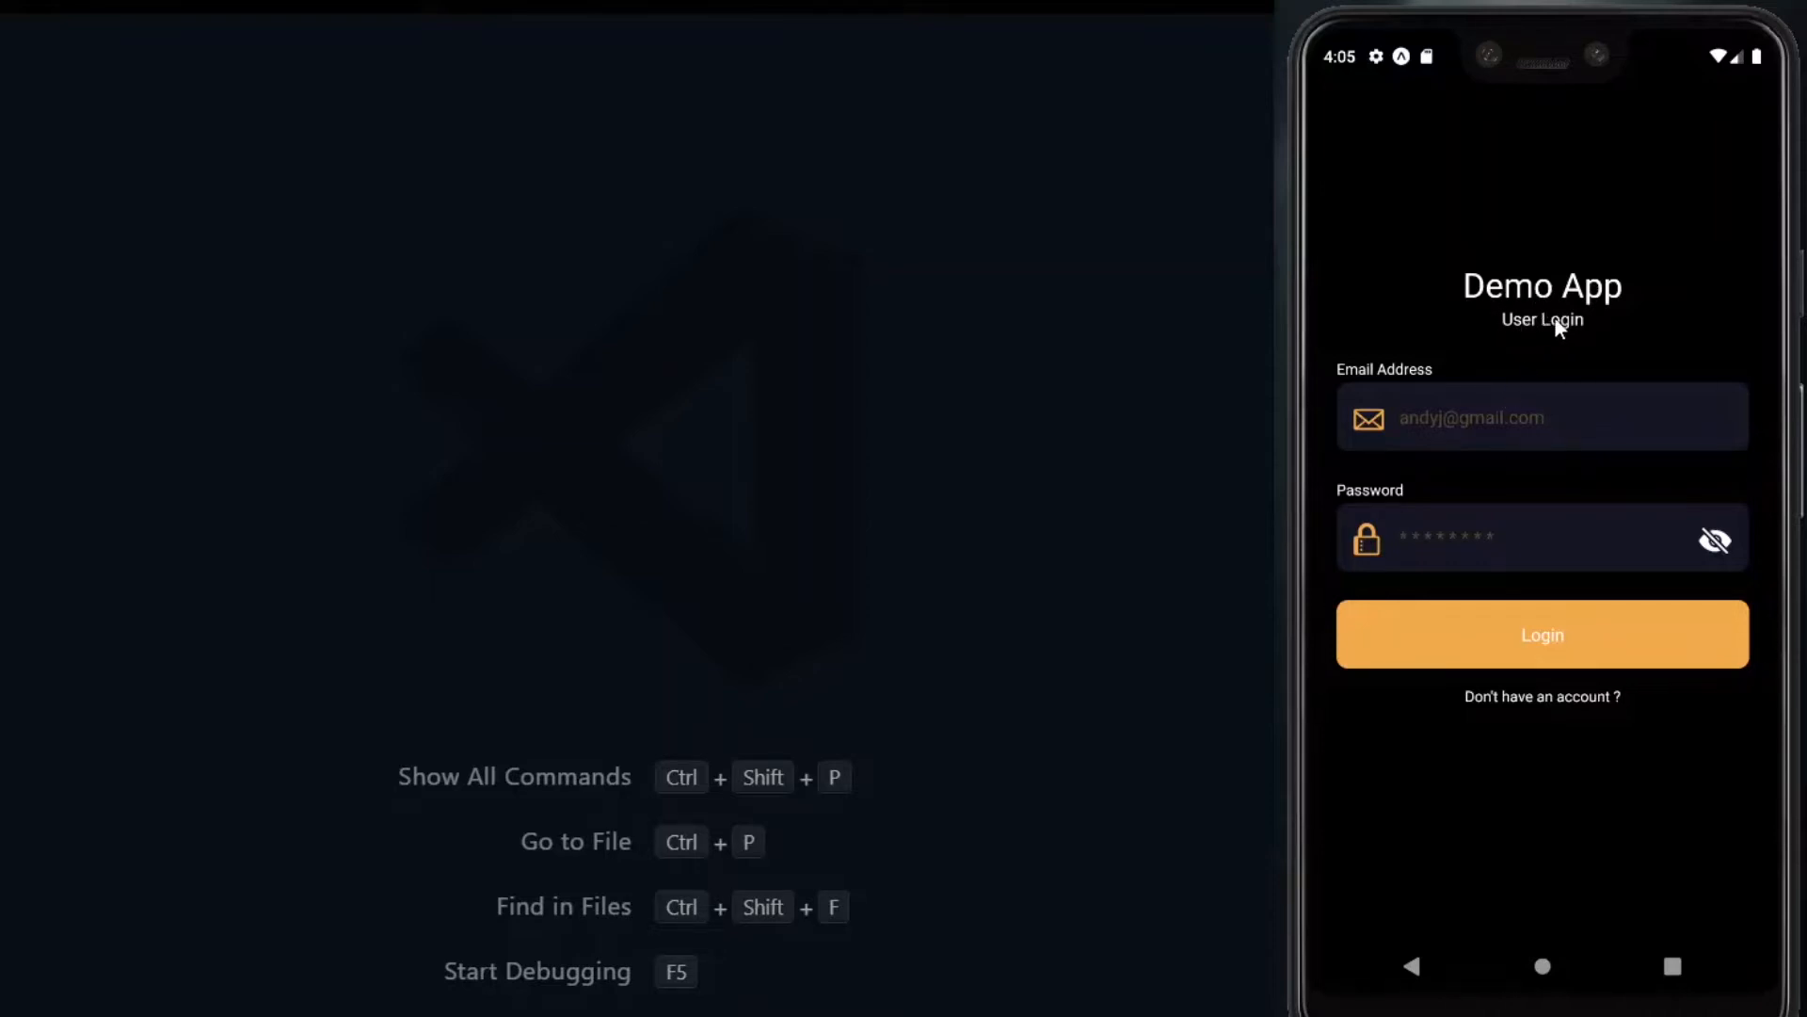
mouse_move(1514, 527)
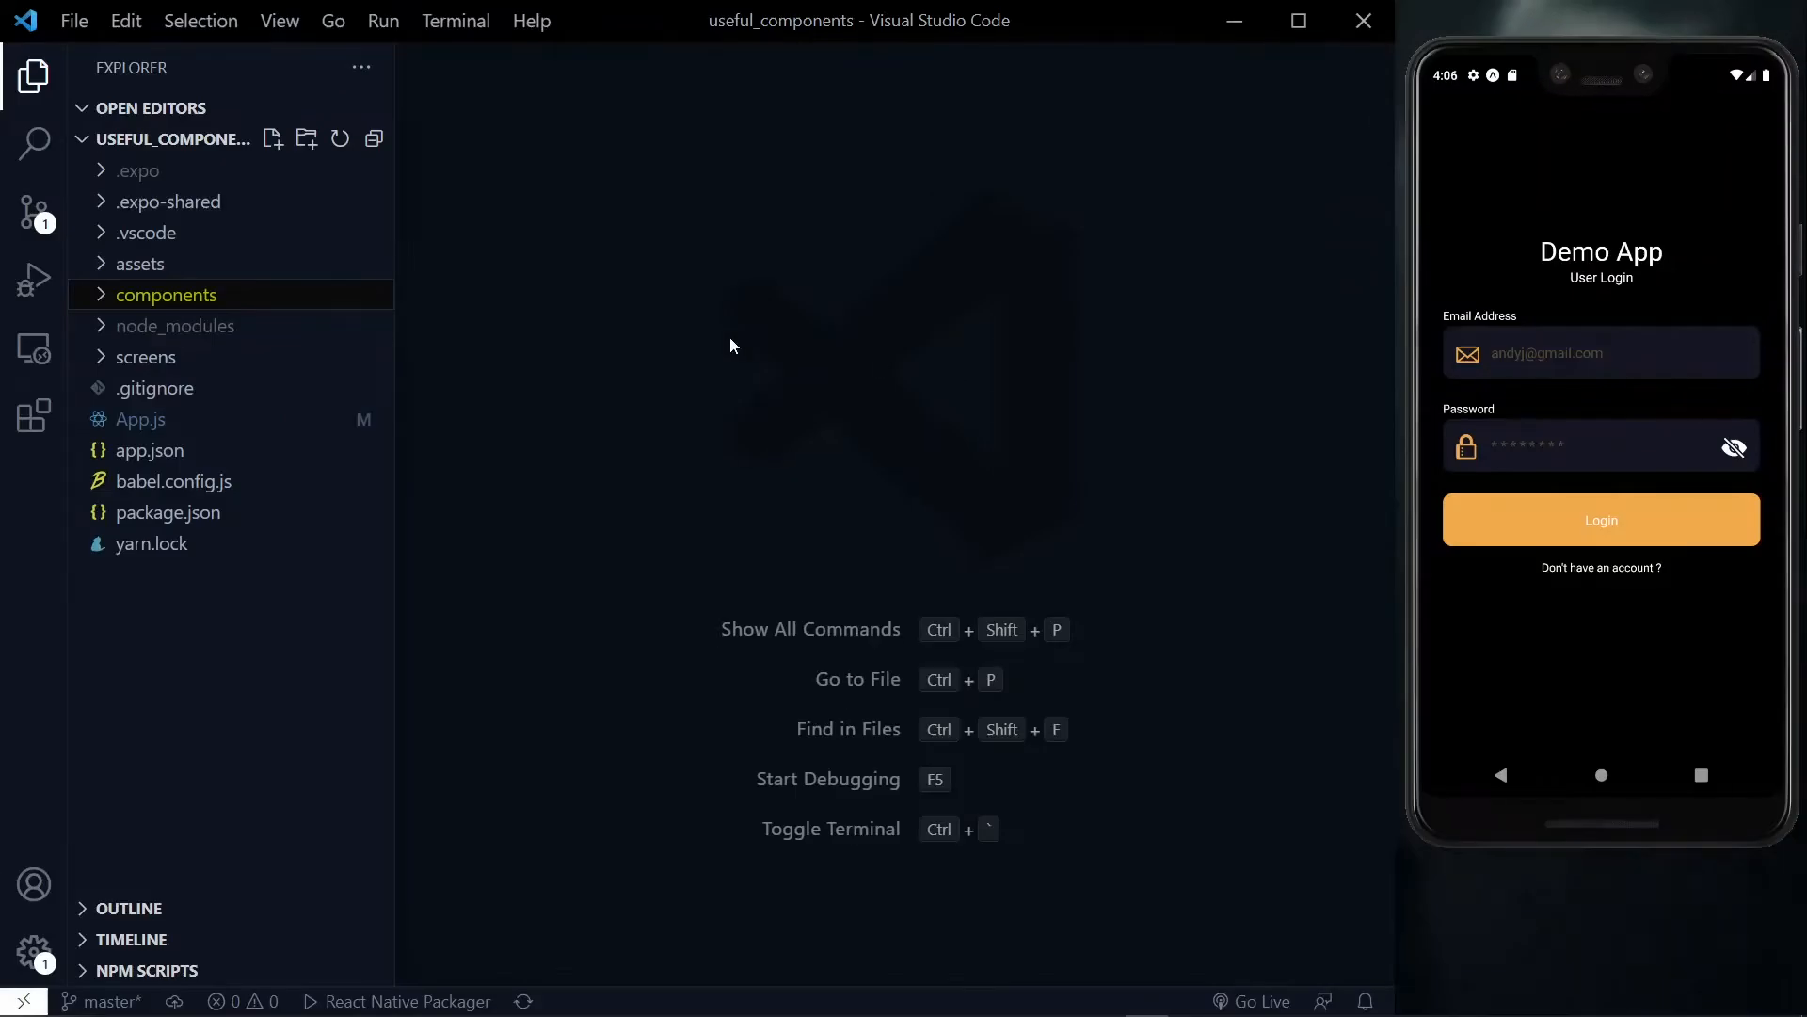
Review MainContainer.js and RegularButton.js from the components folder
click(168, 294)
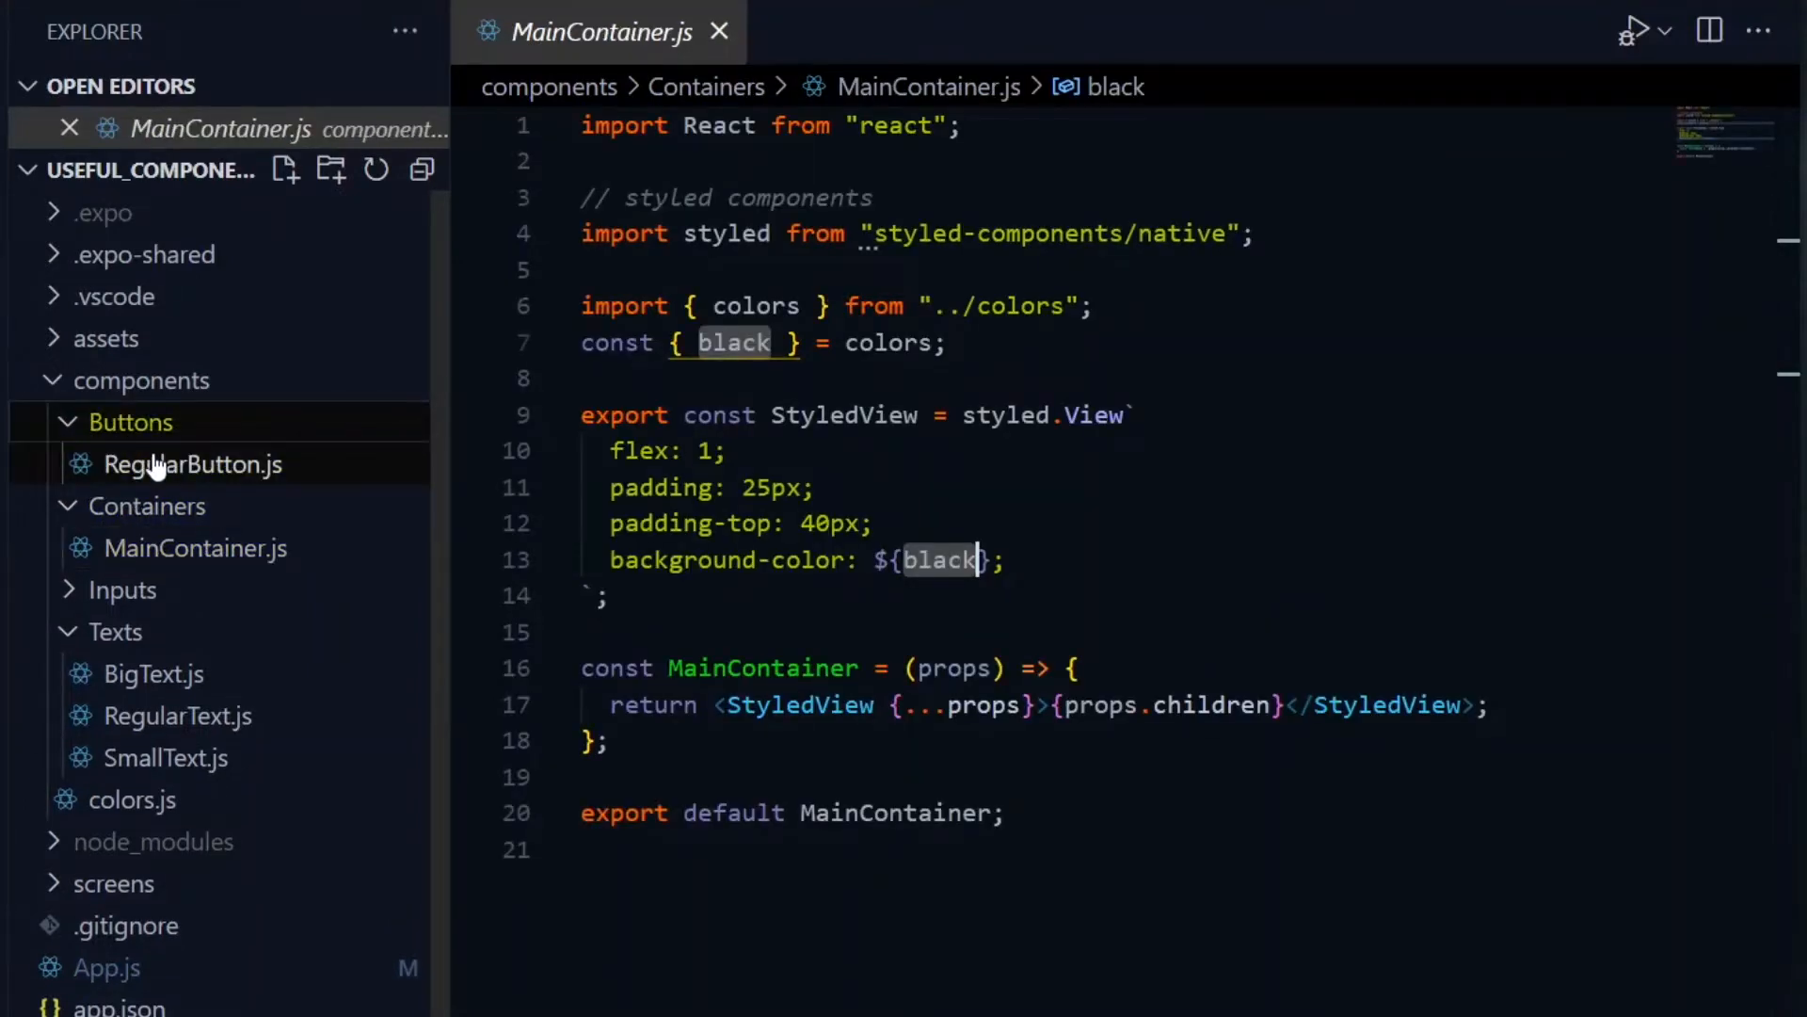
click(194, 463)
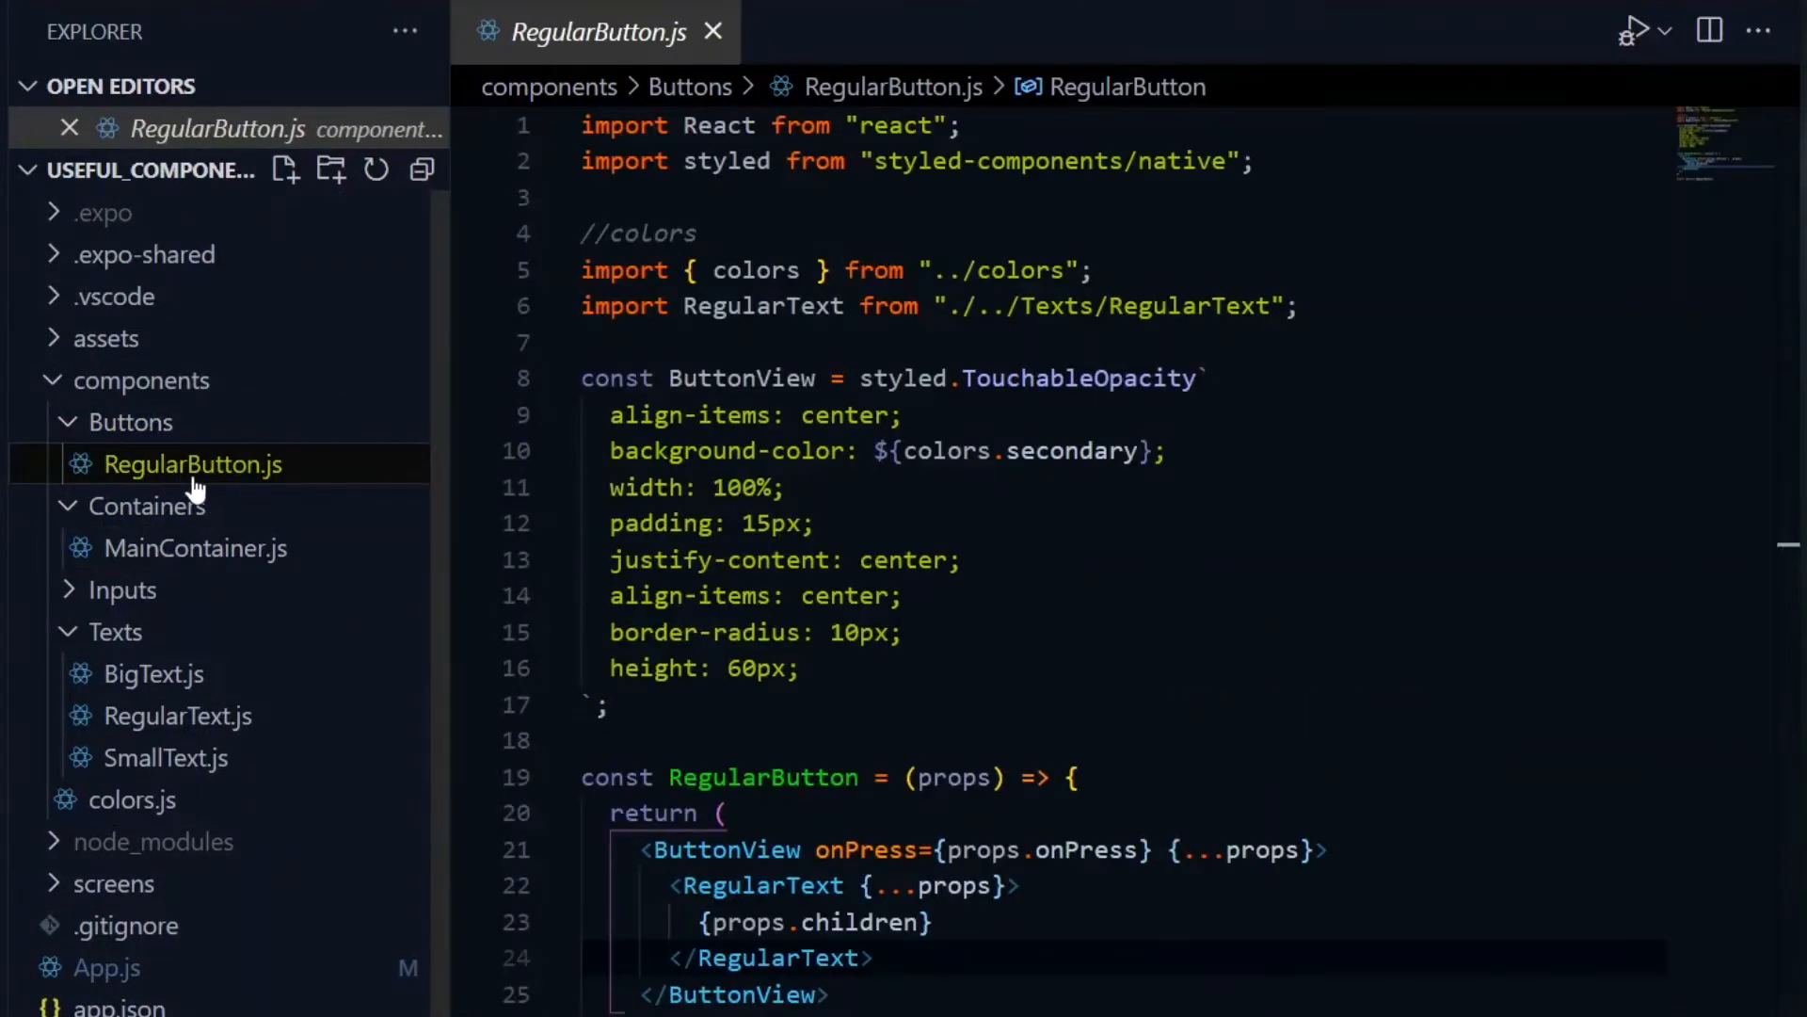
click(120, 589)
text(react native package for)
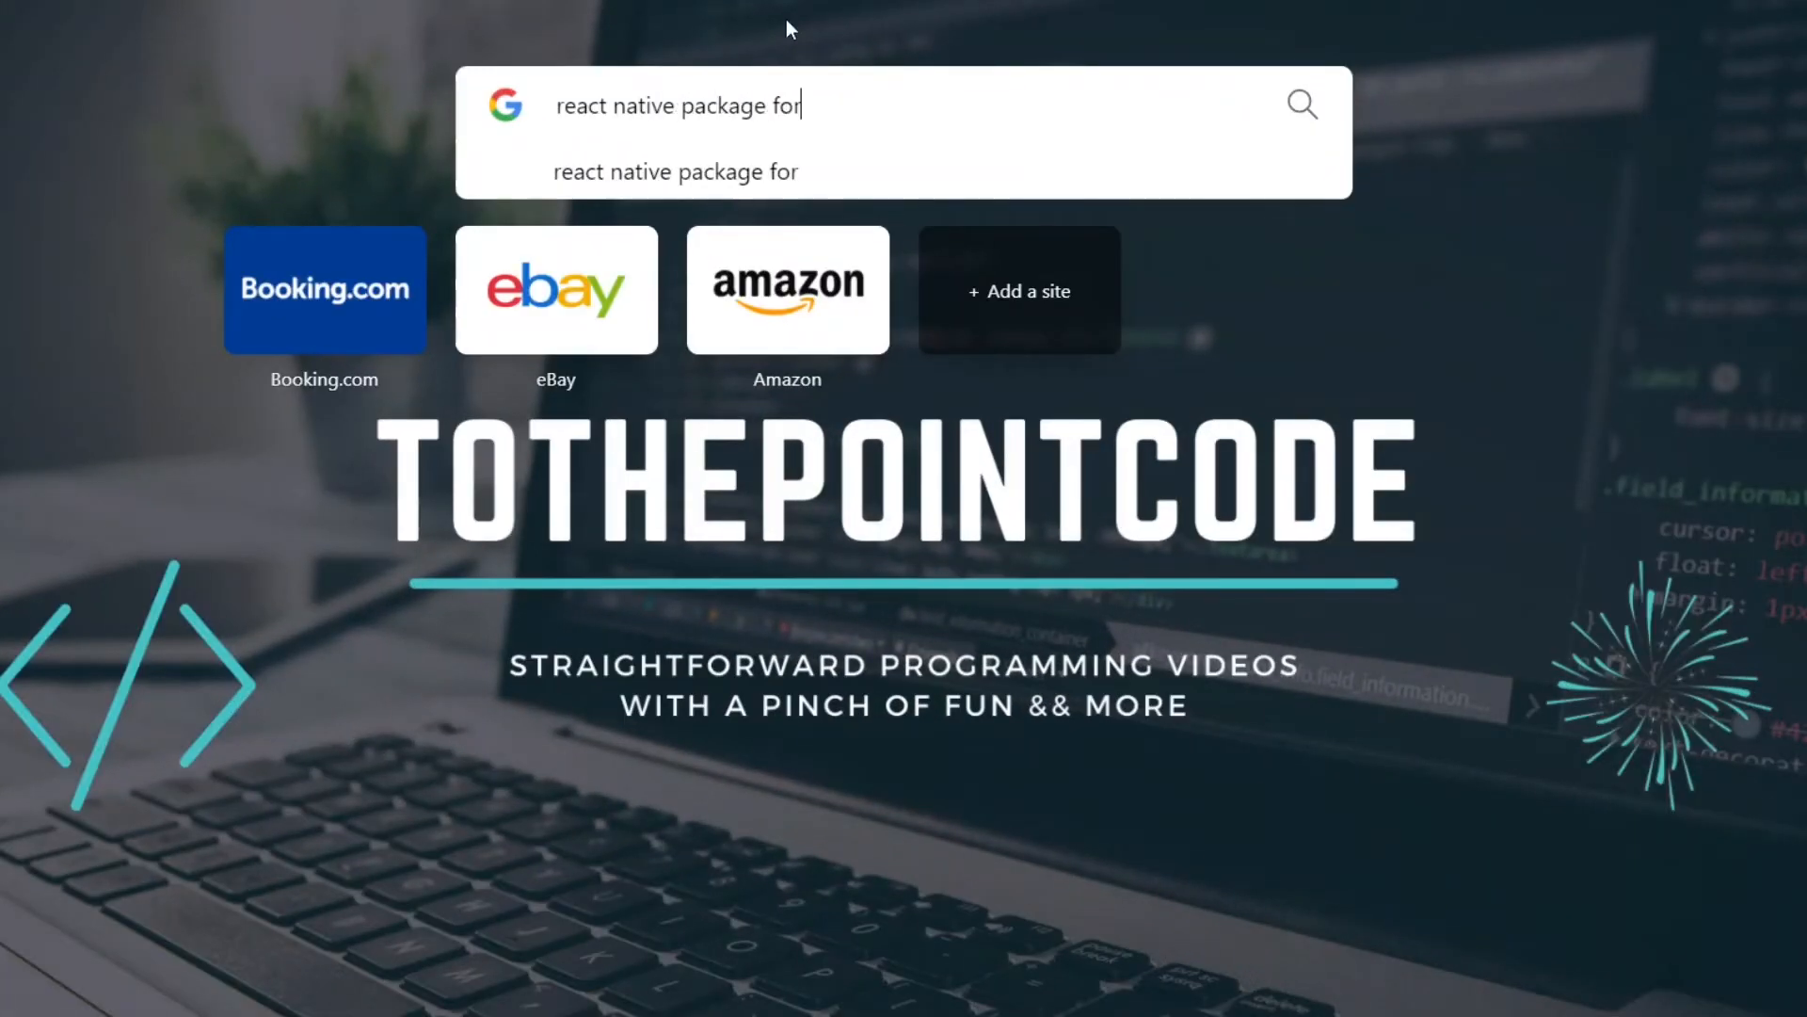
Search 'creating crypto' from Opera's Speed Dial to reach the styled-components docs
text(creat)
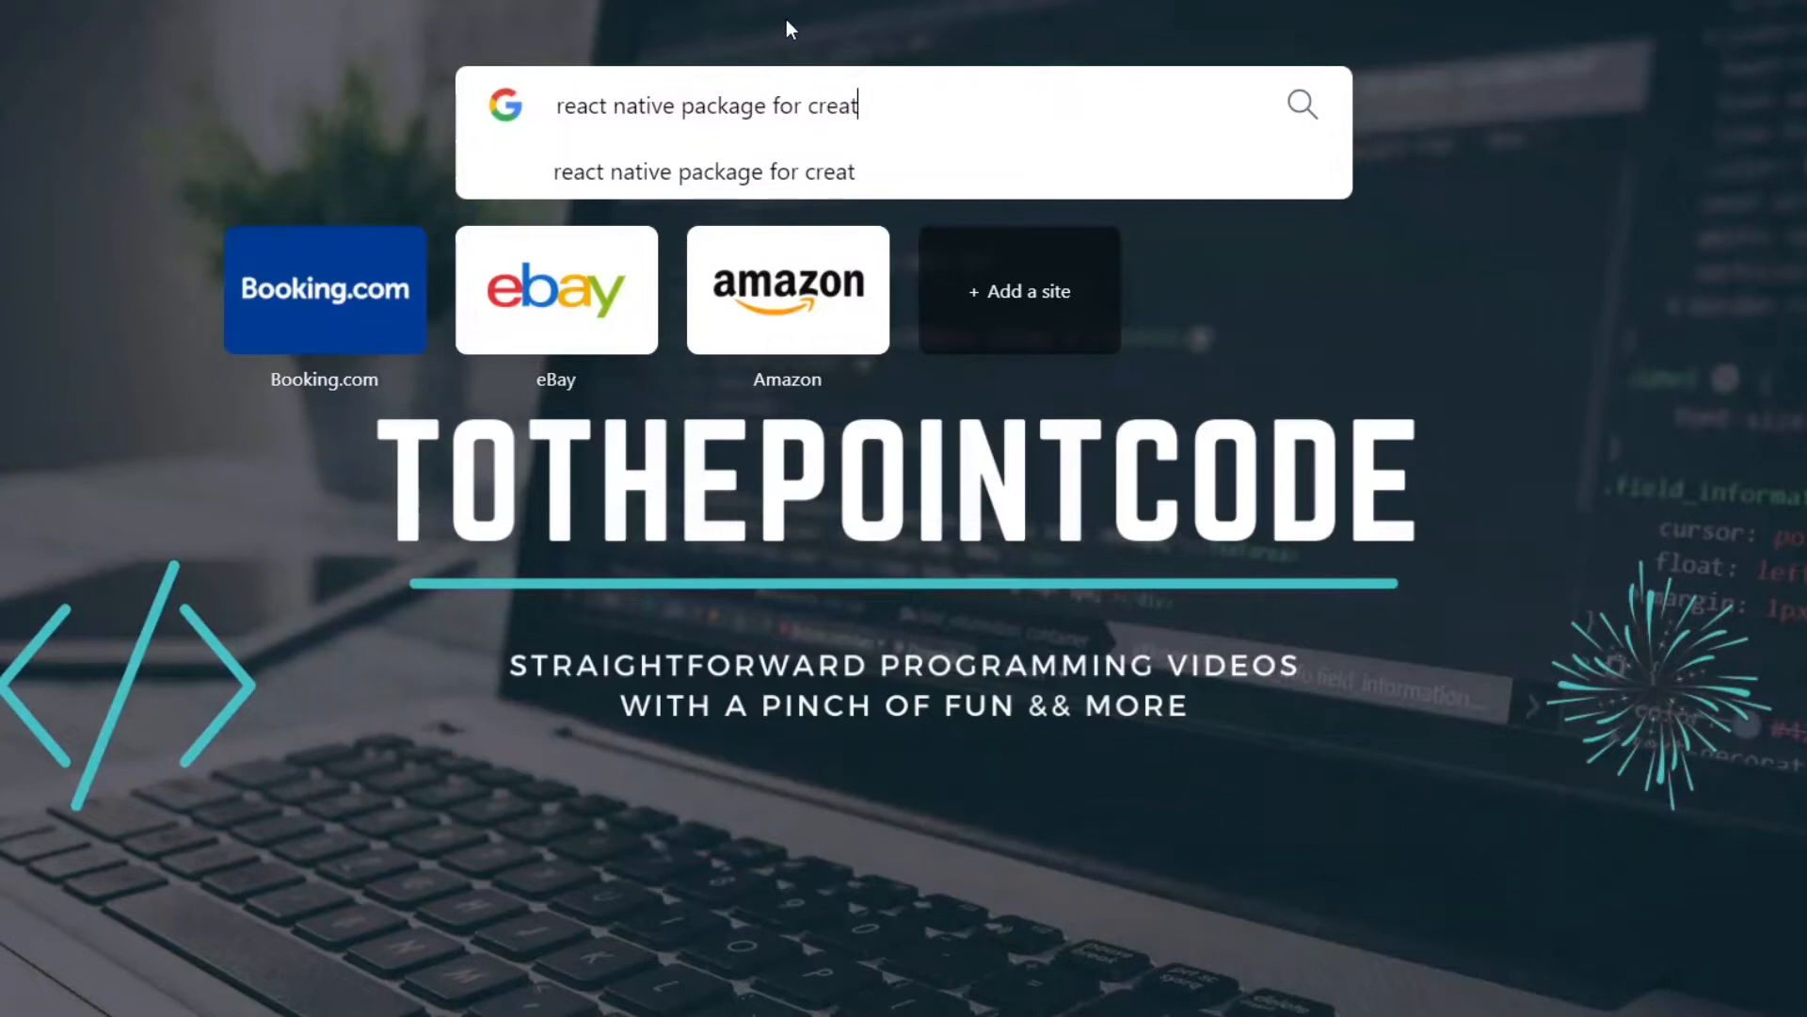
text(ing crypto)
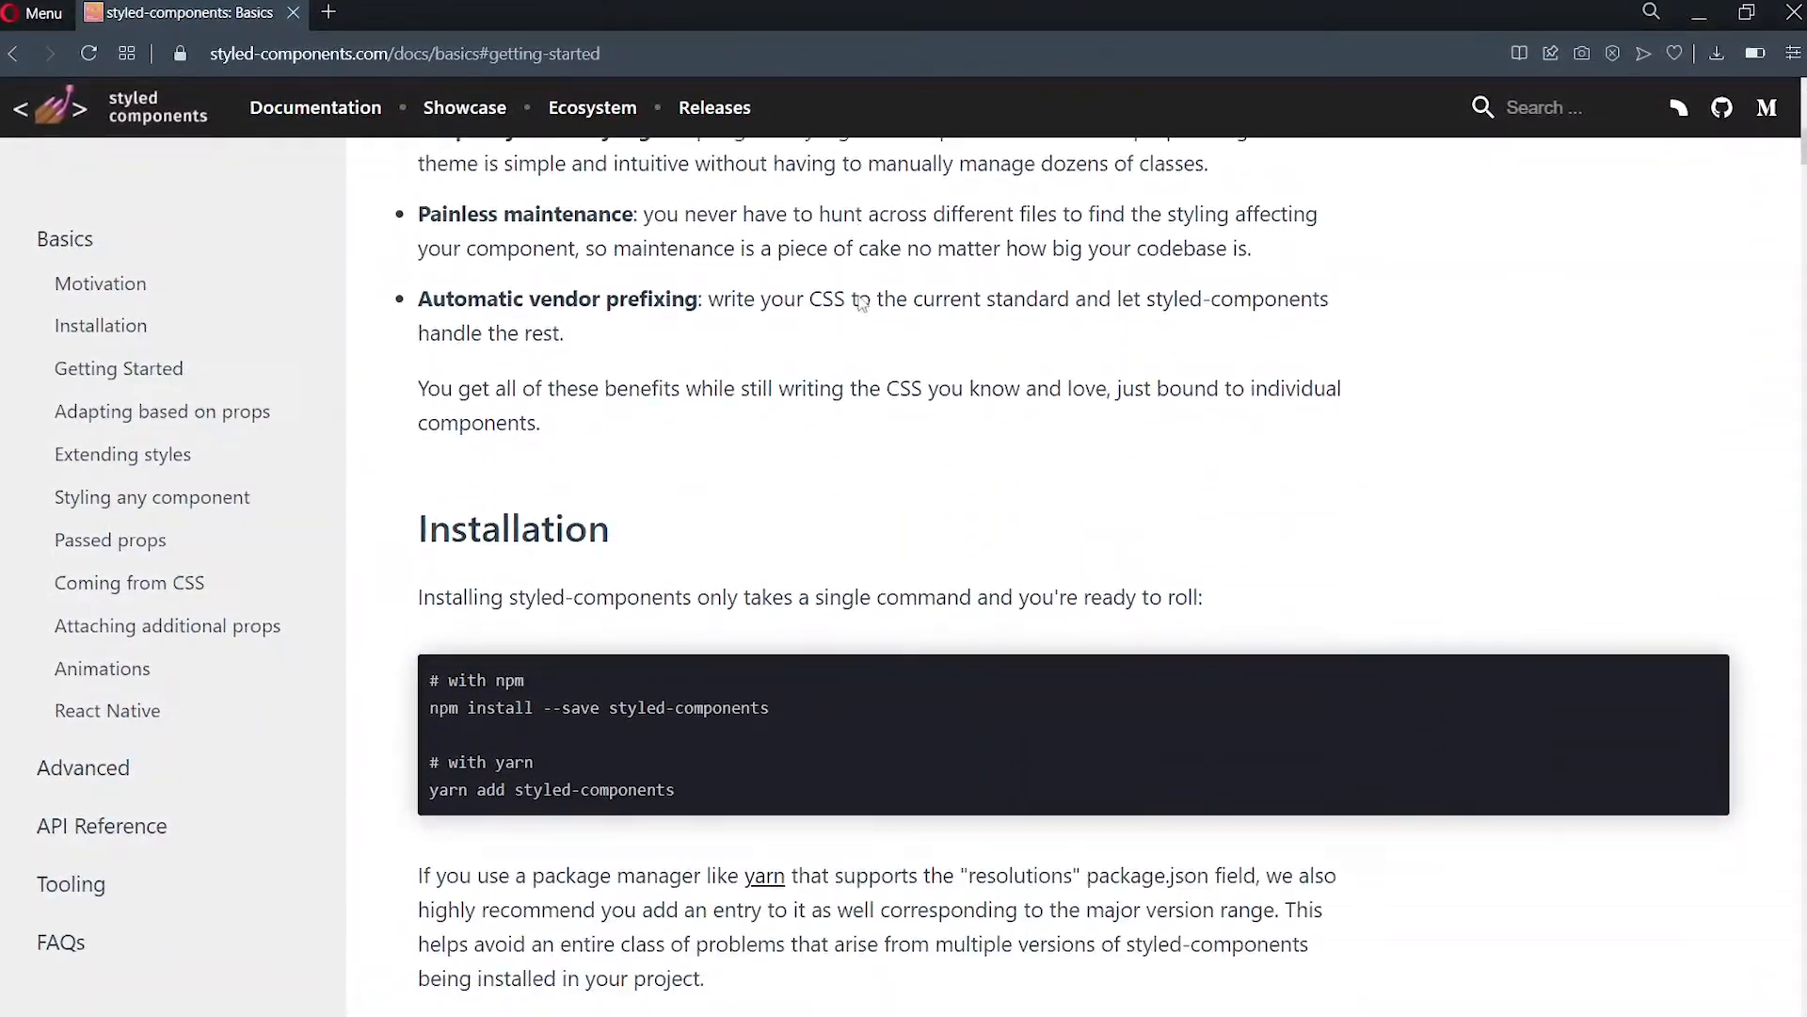
Scroll to the Getting Started example with Title and Wrapper, then return to Login.js
scroll(down, 3)
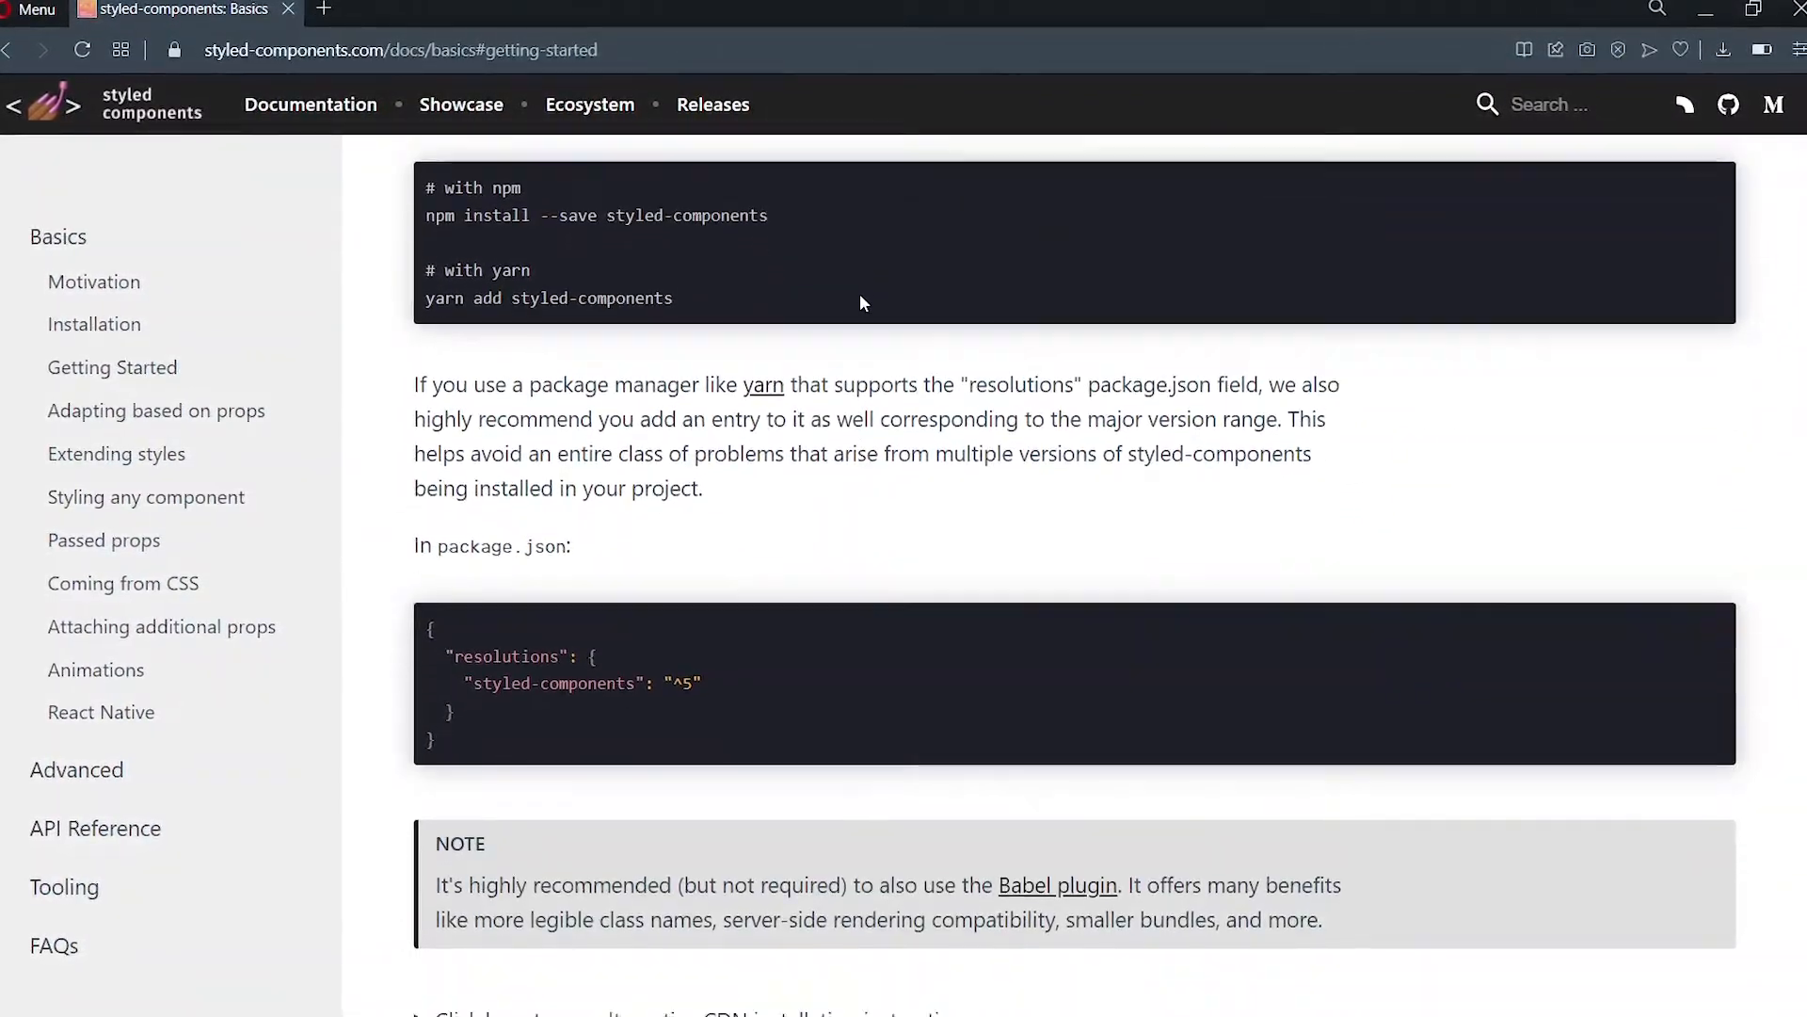
scroll(down, 3)
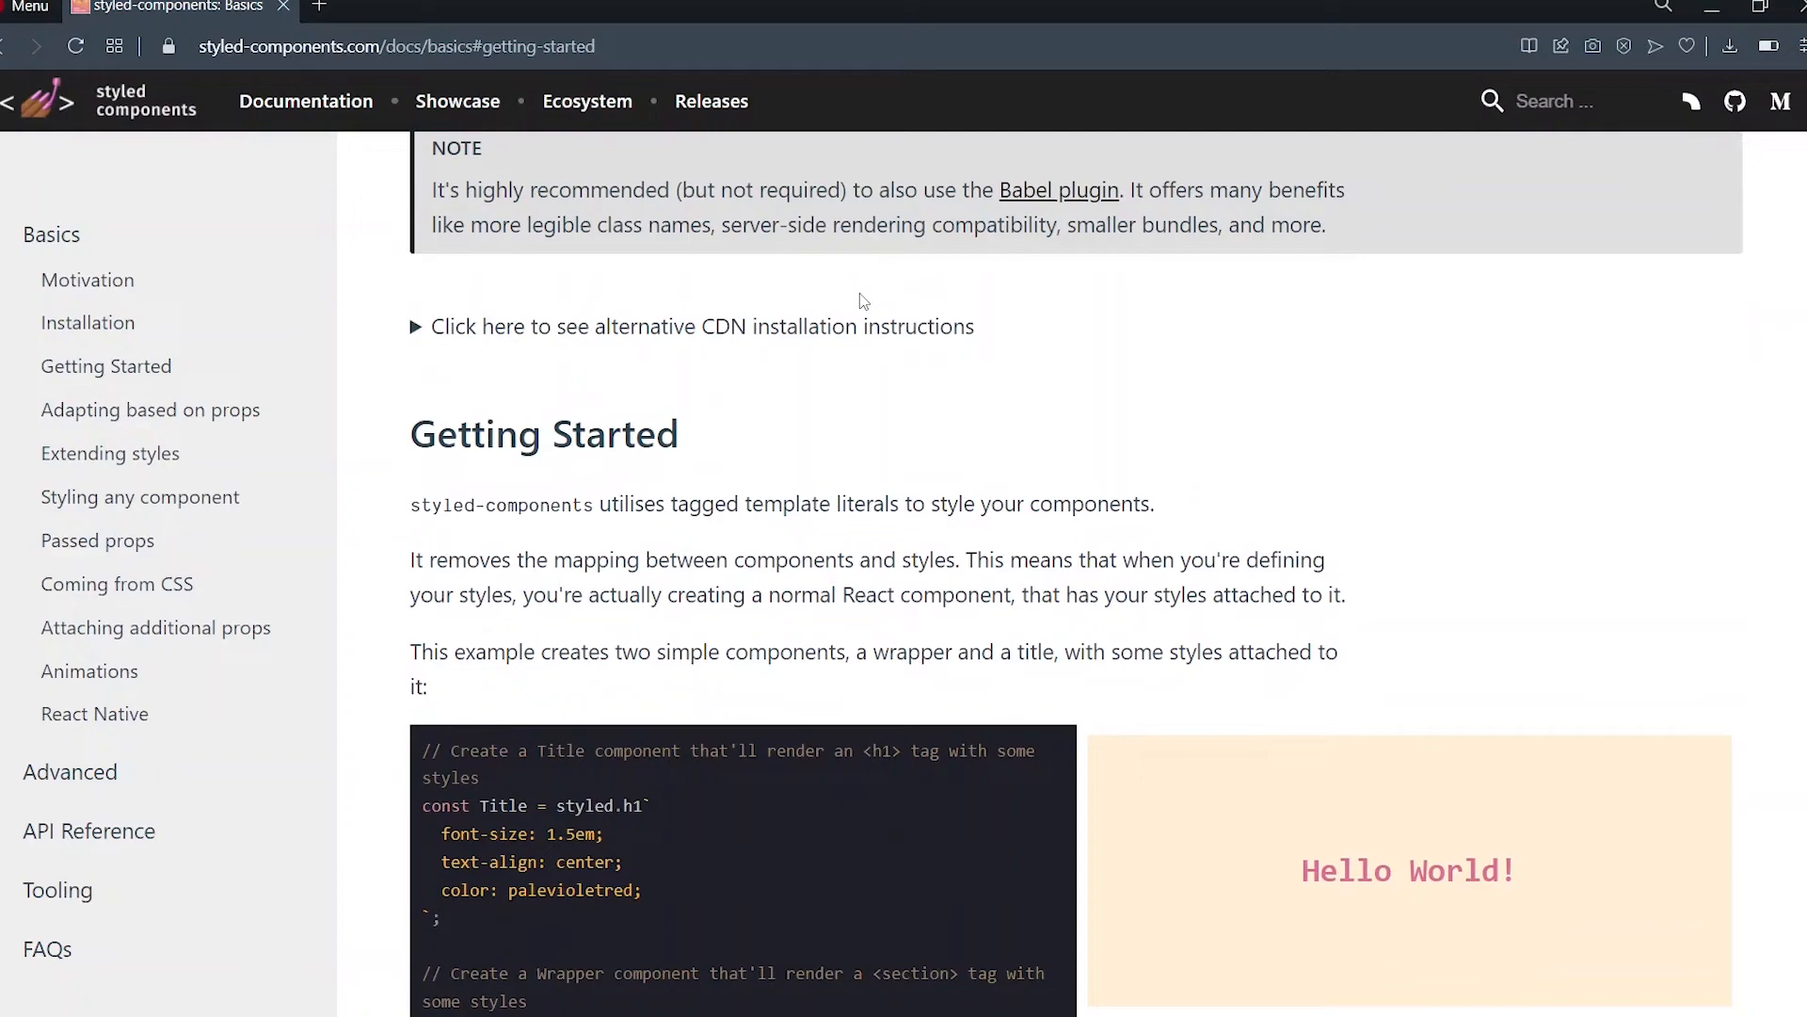
scroll(down, 3)
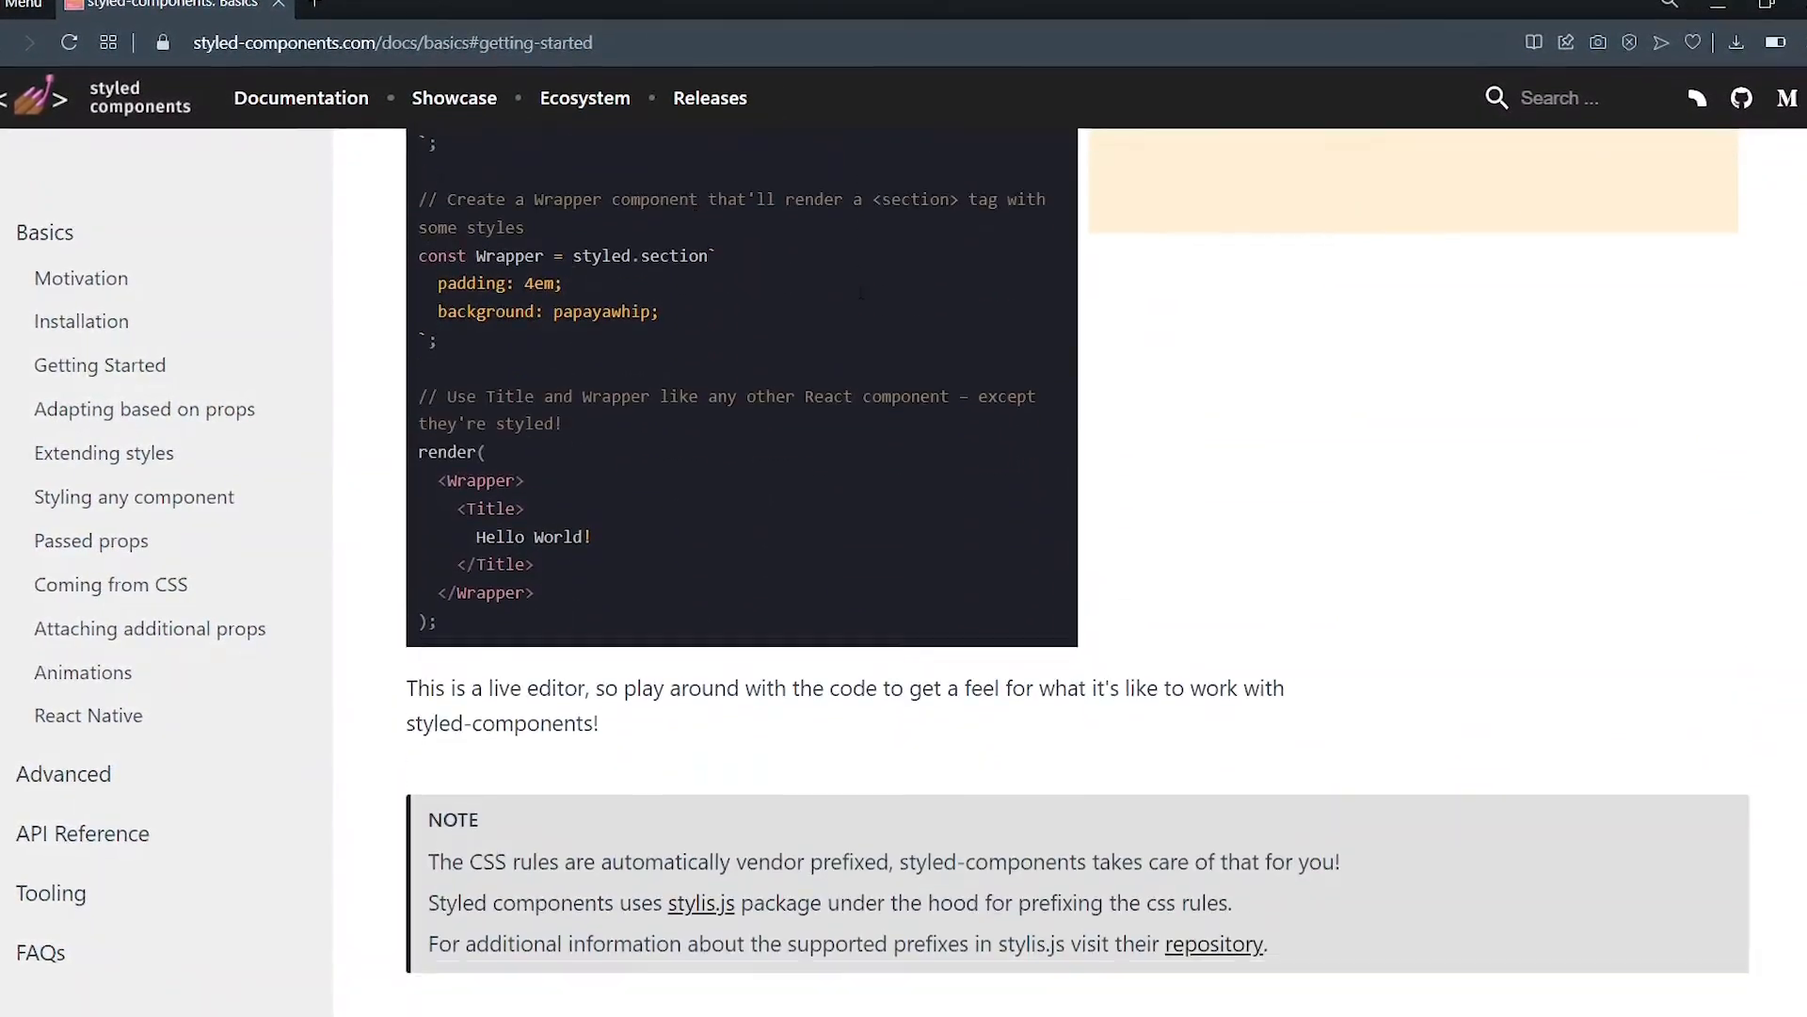
click(145, 409)
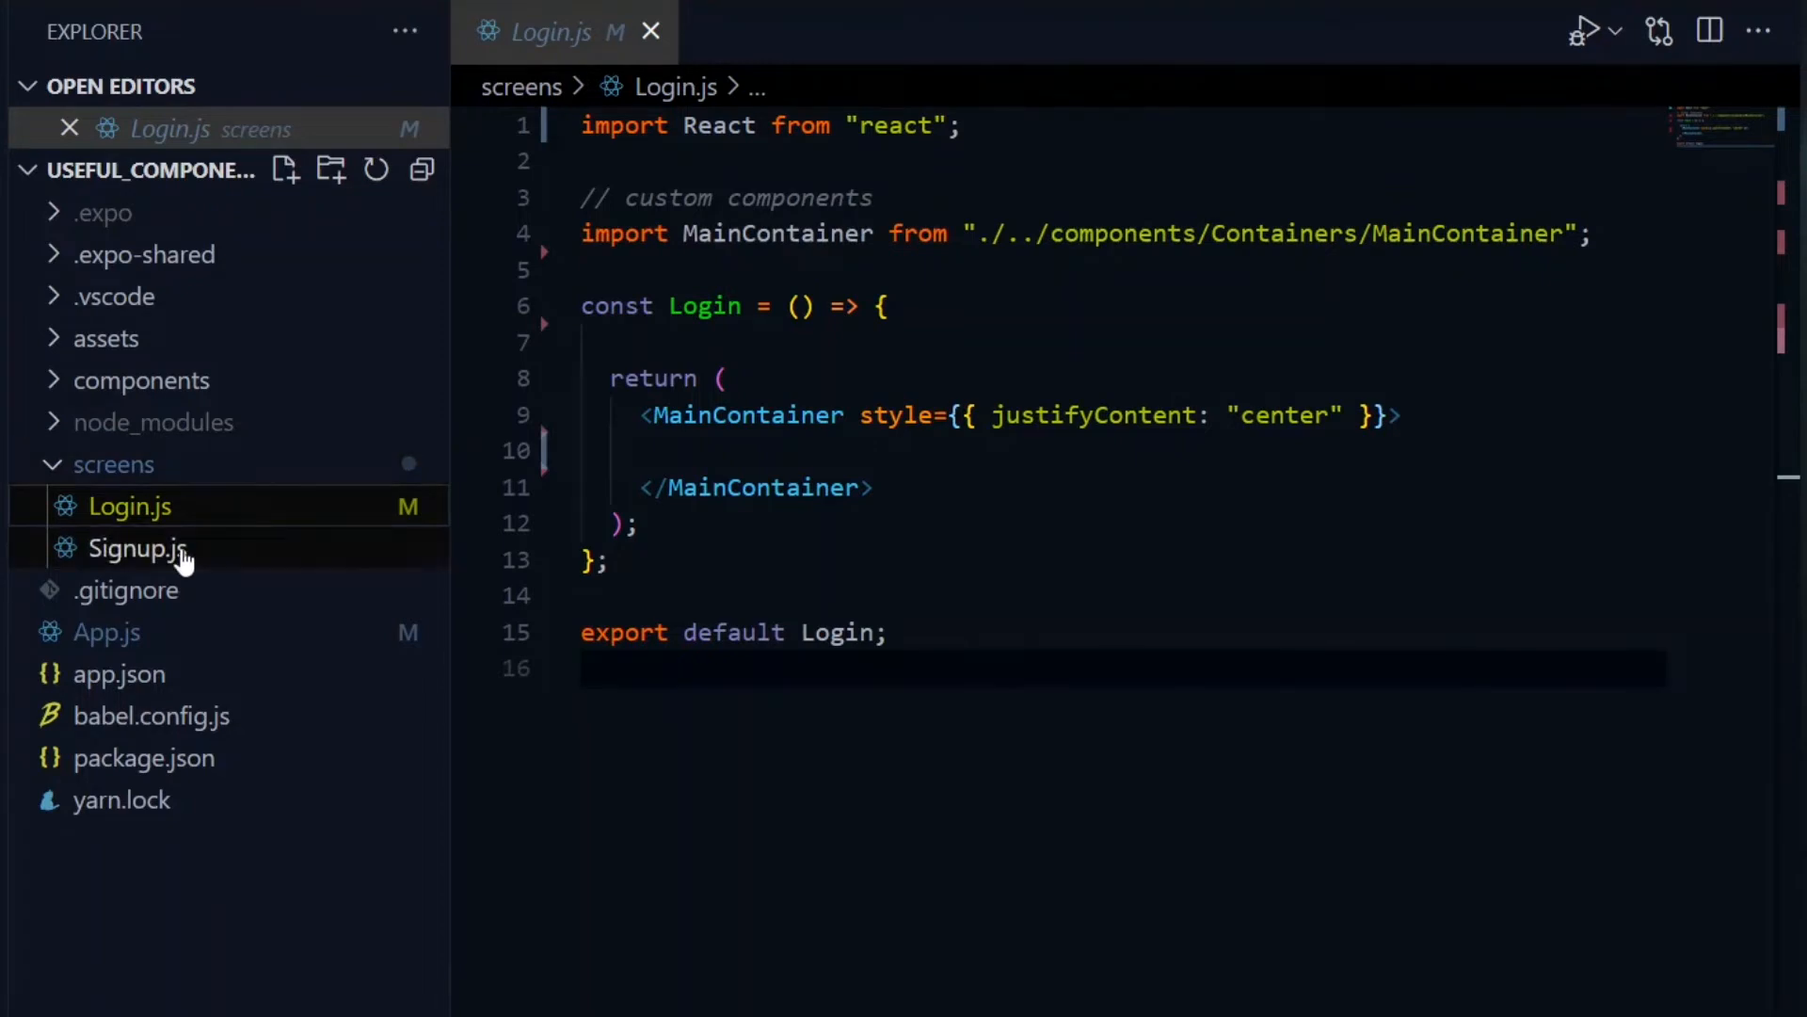
Copy the Signup screen code into Login.js and begin renaming the component to Login
click(135, 548)
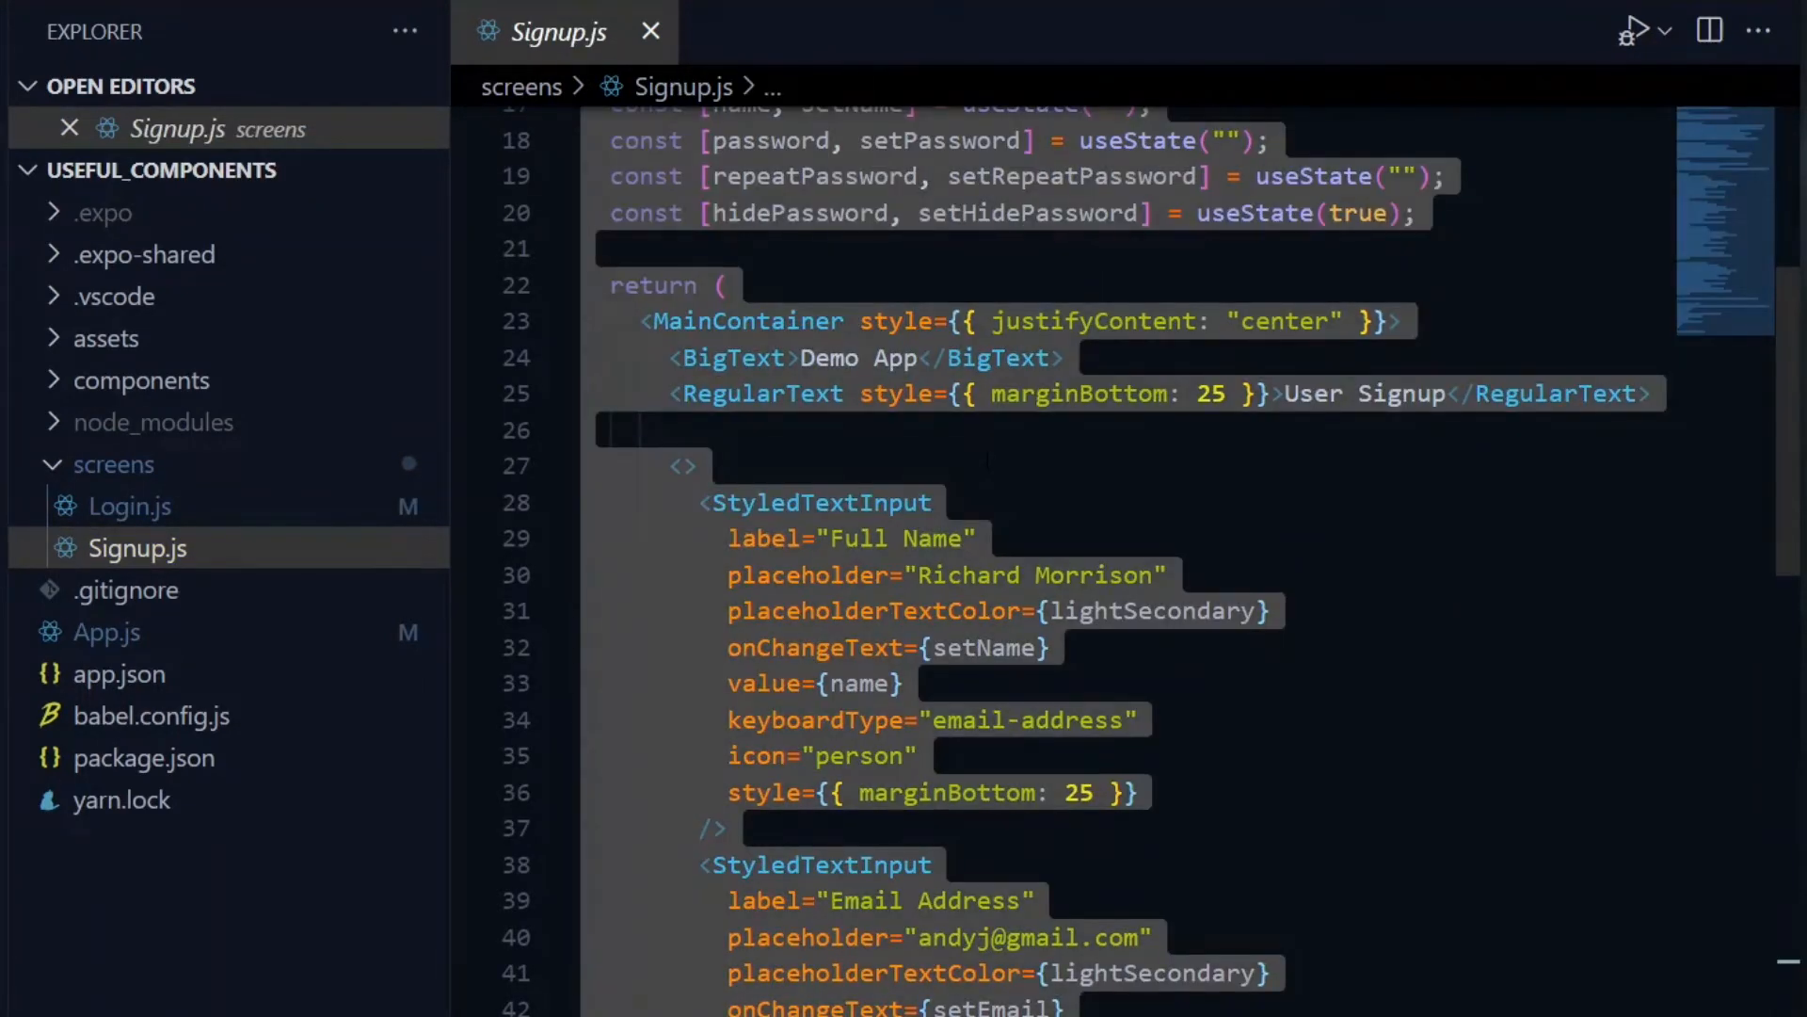
click(126, 505)
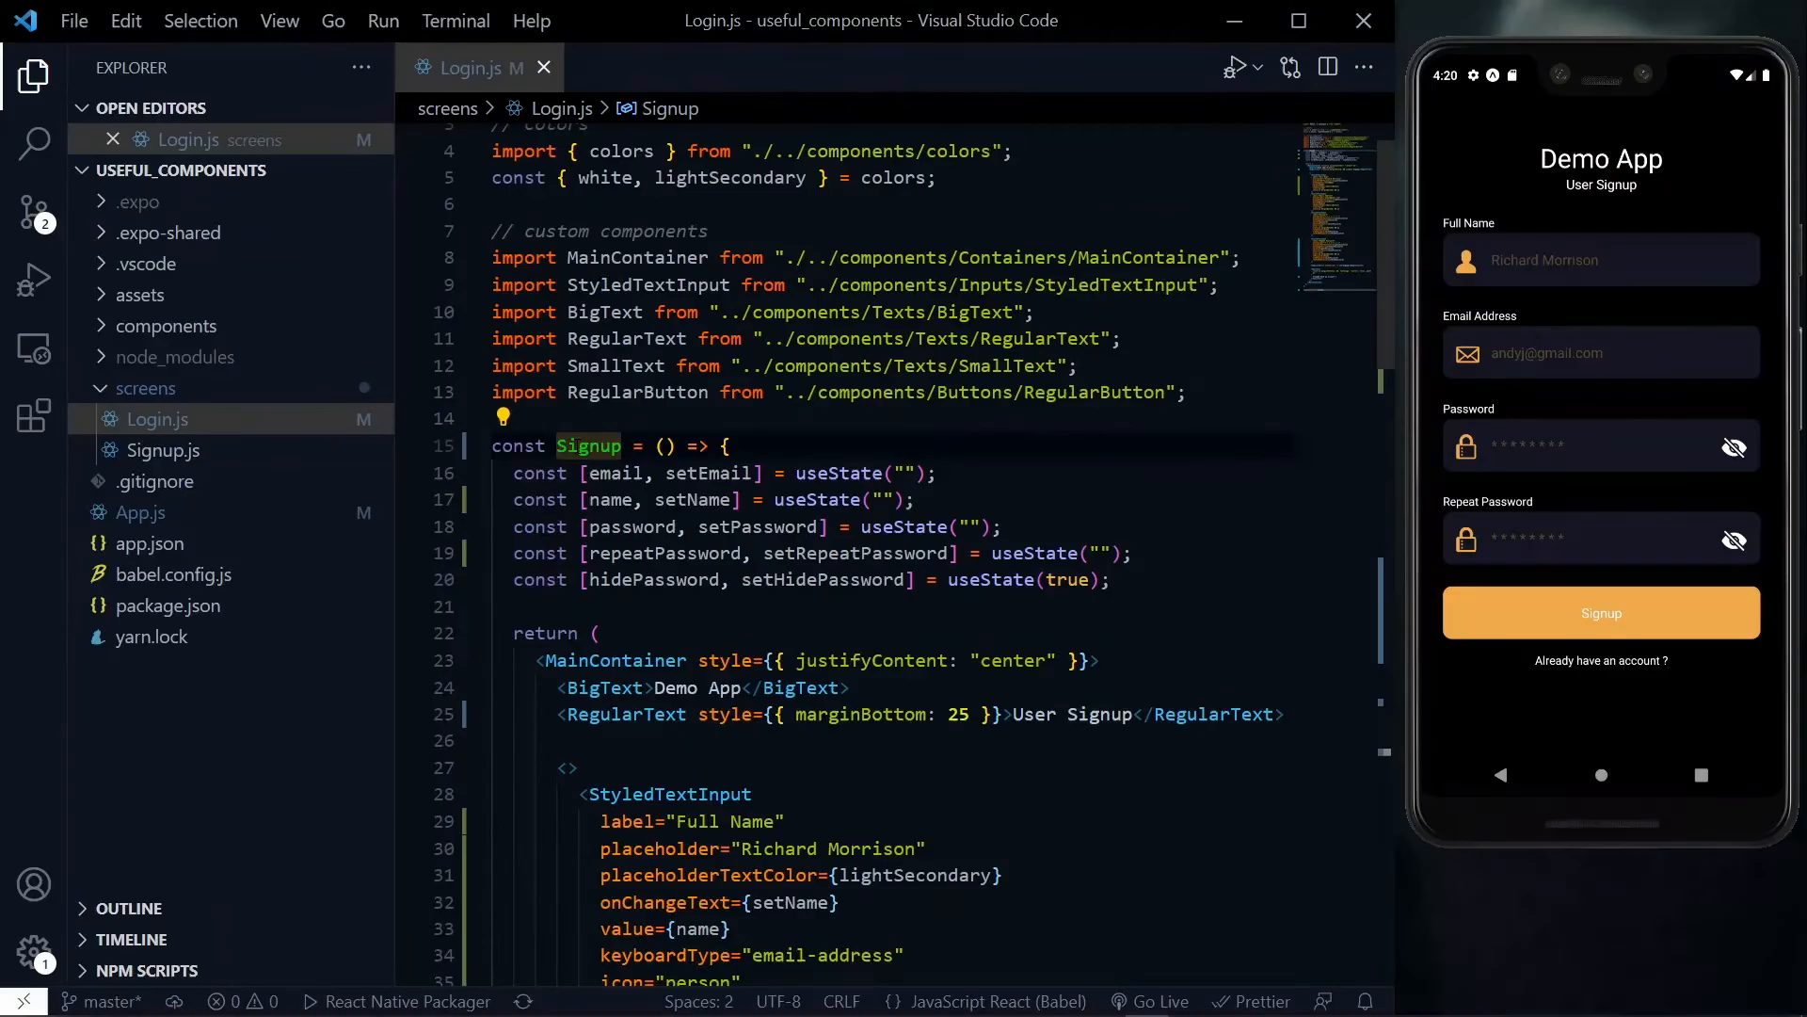
text(Lo)
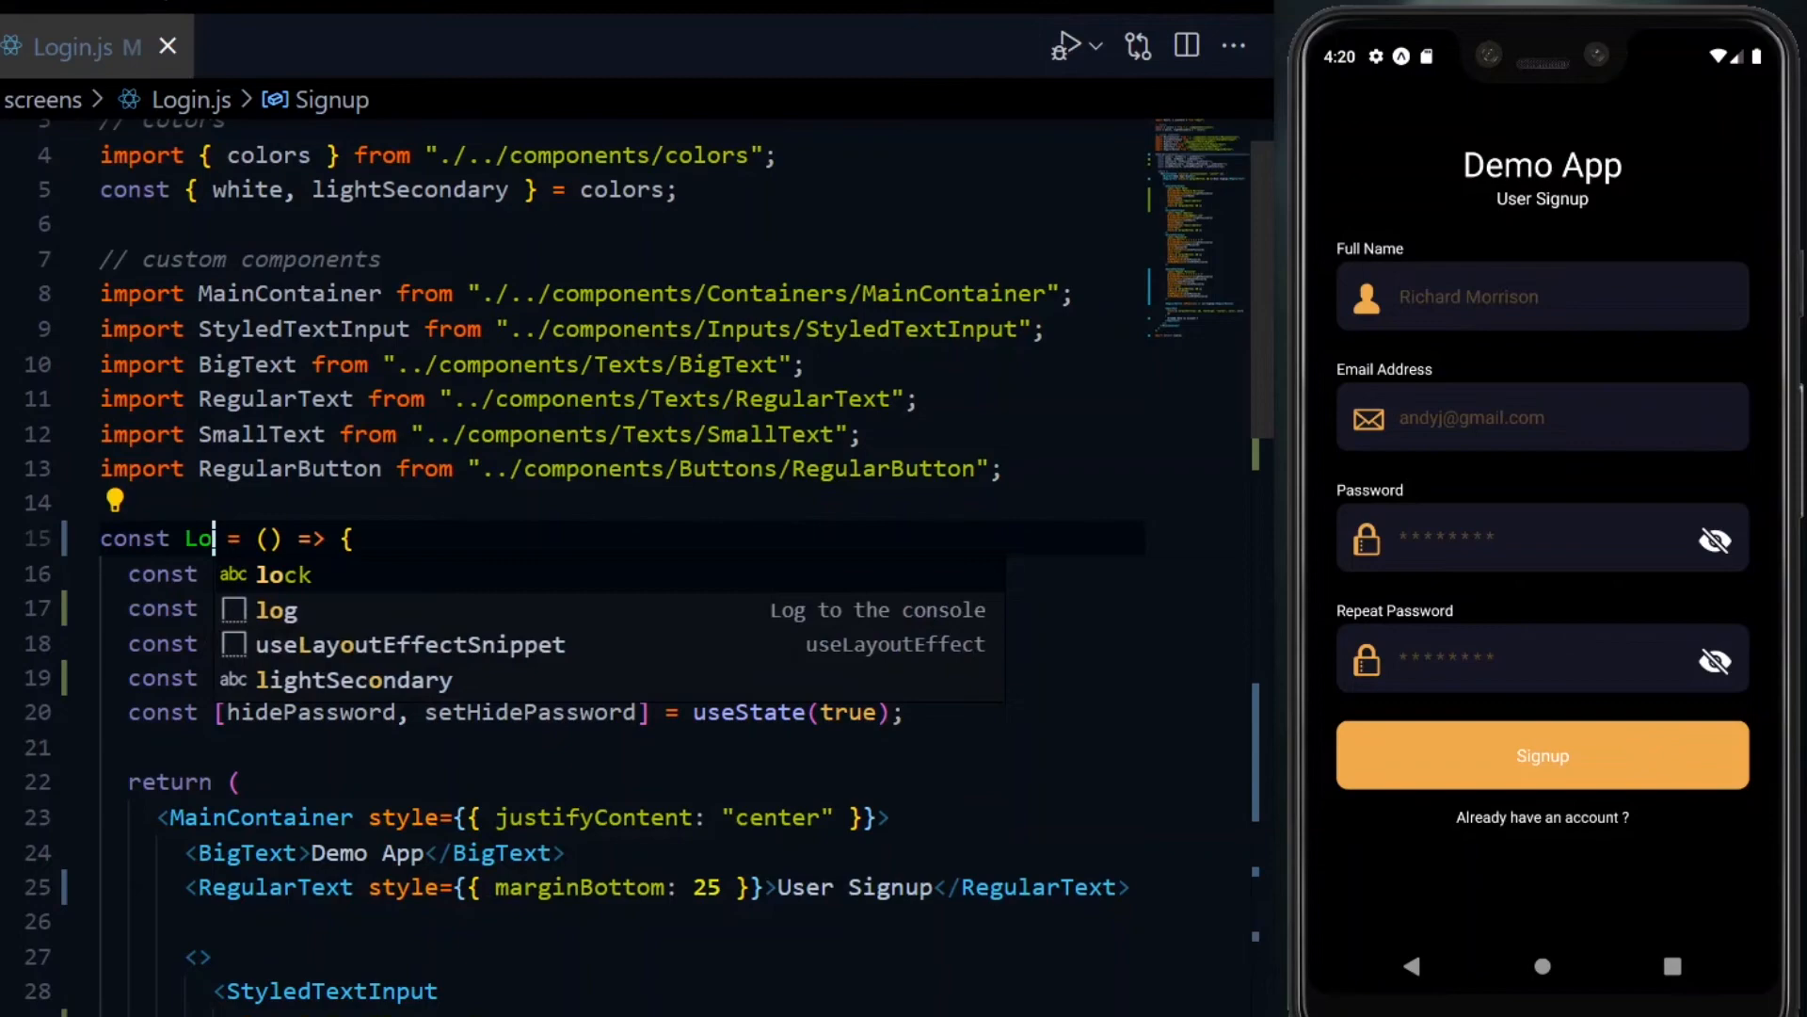